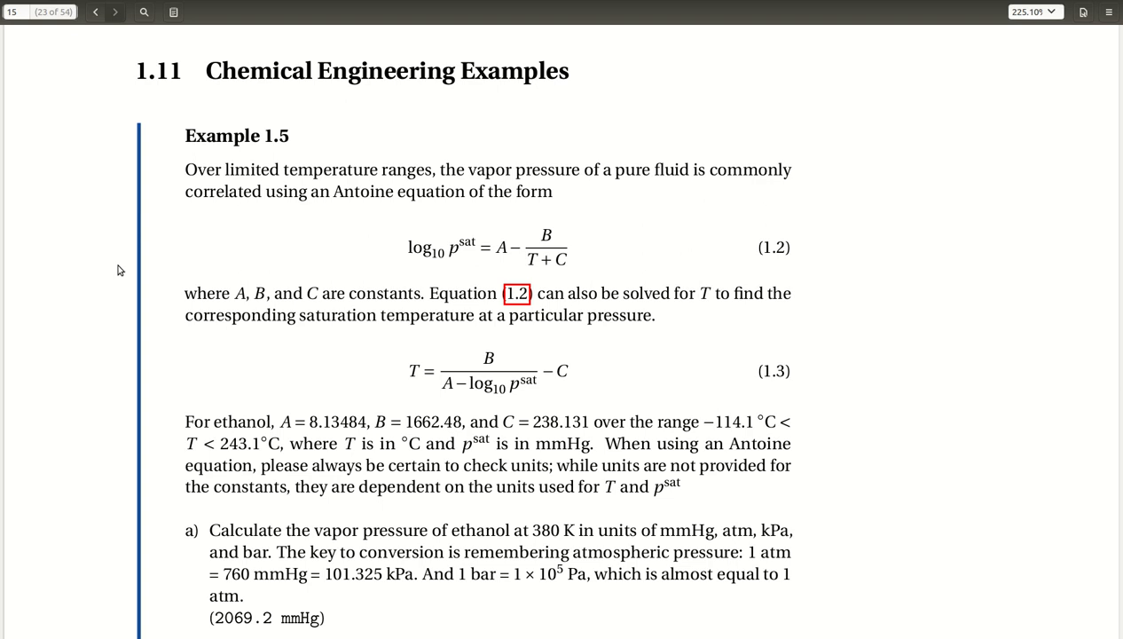
mouse_move(699, 234)
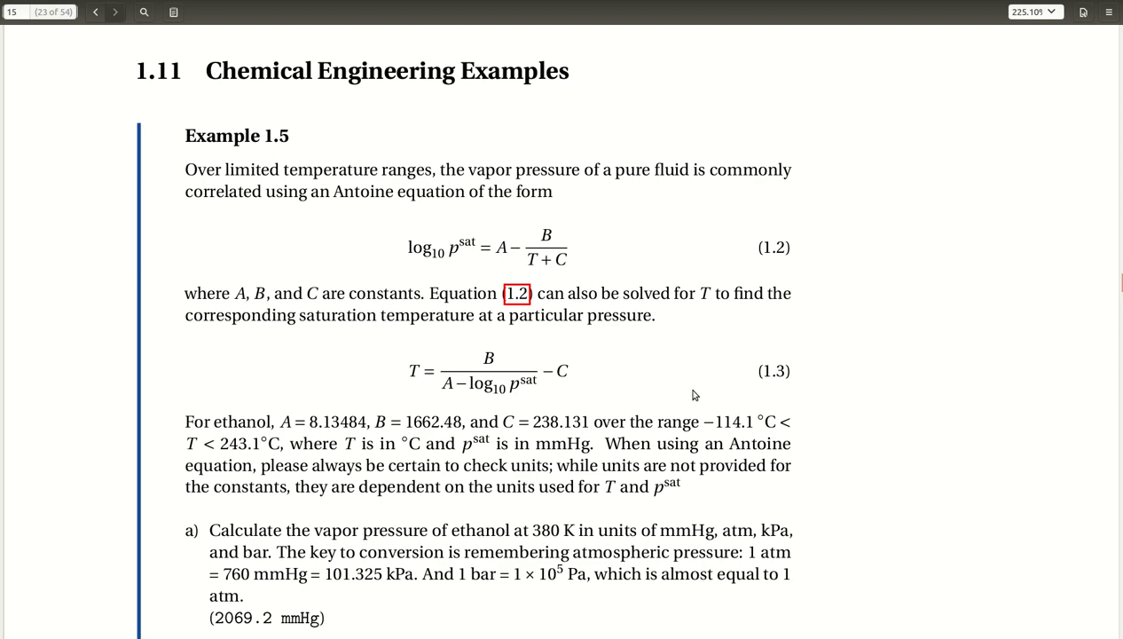
- Scroll the PDF to show the ethanol constants and parts a) to c) of Example 1.5
scroll("down", 3)
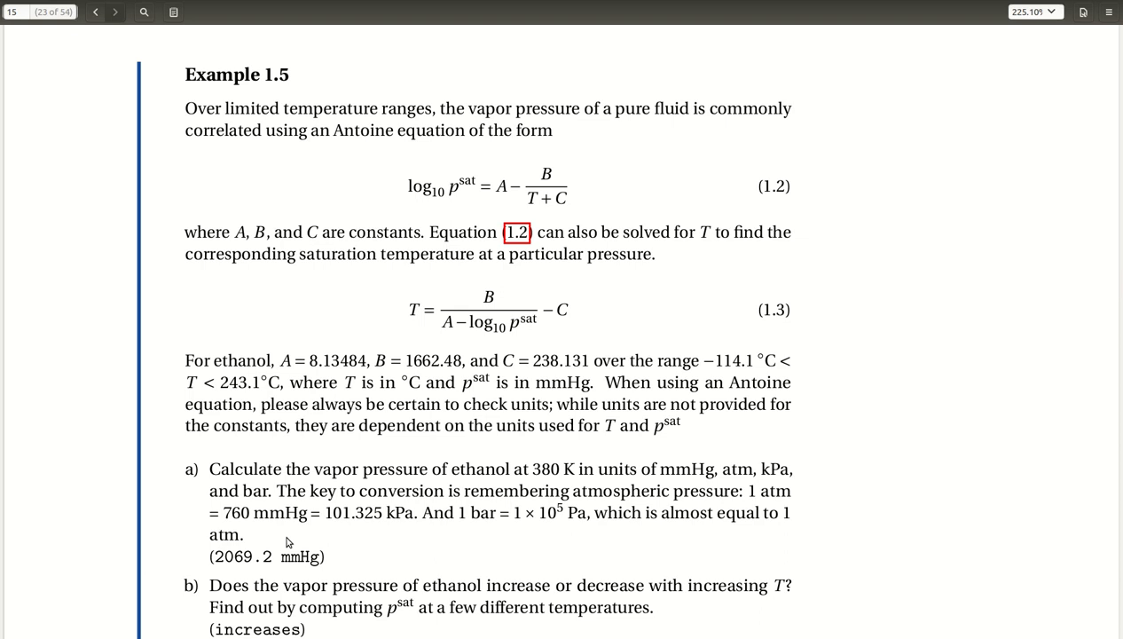
scroll("down", 3)
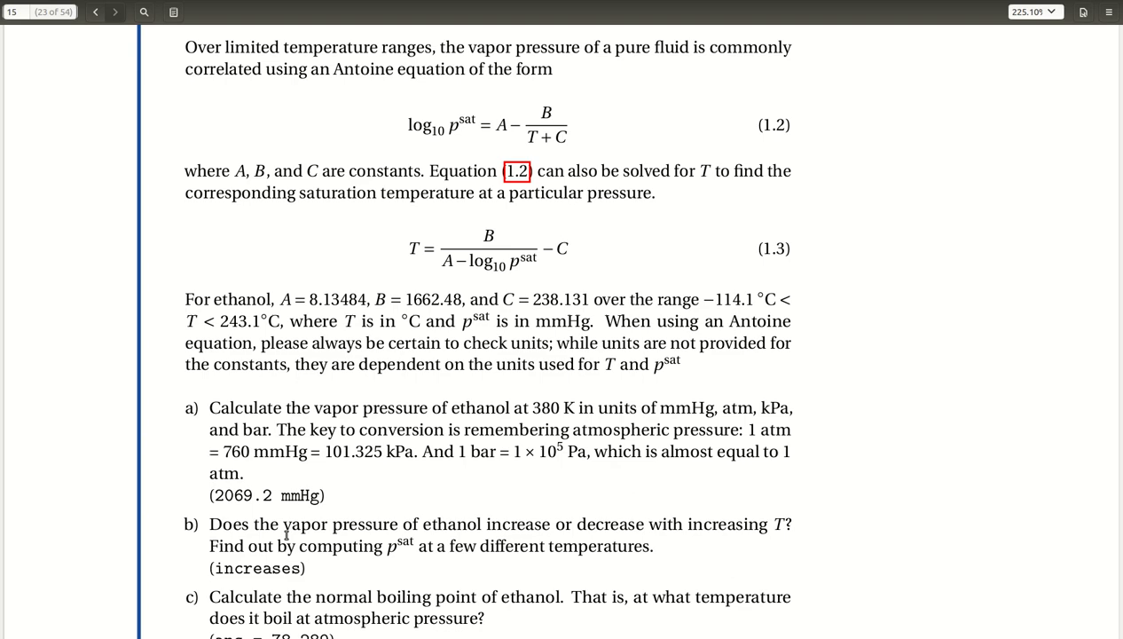
scroll("down", 3)
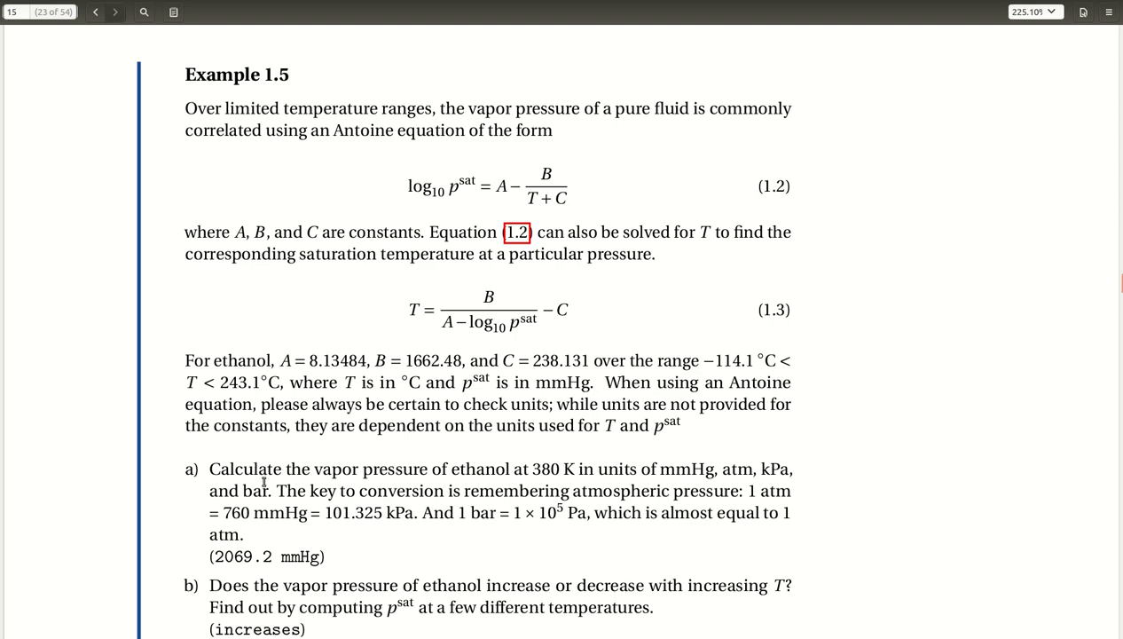
scroll("down", 3)
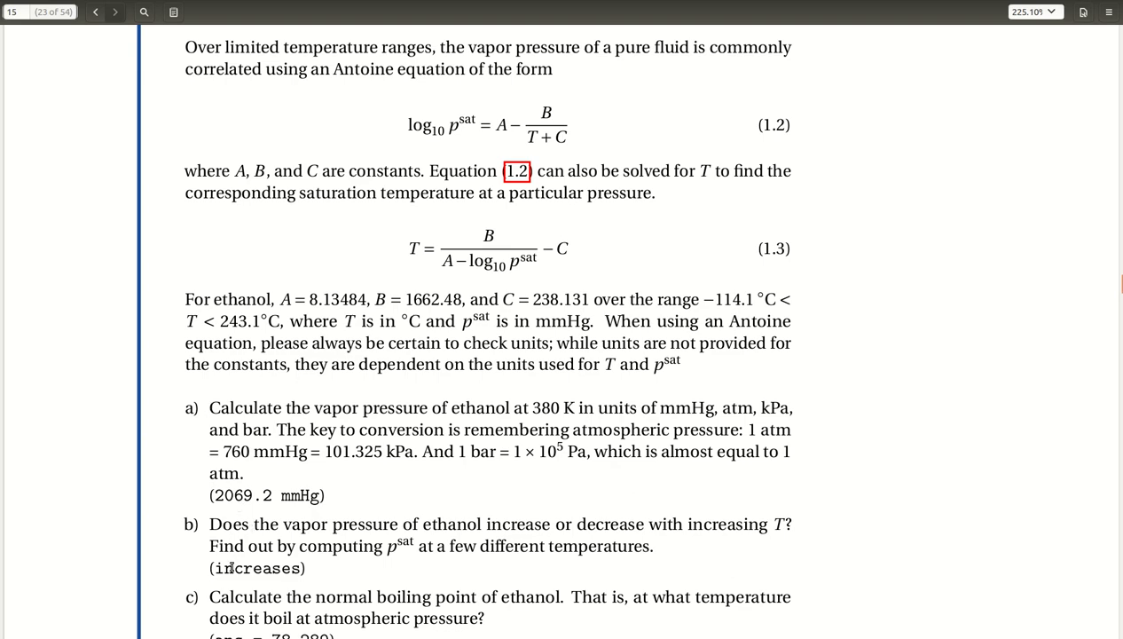
scroll("up", 3)
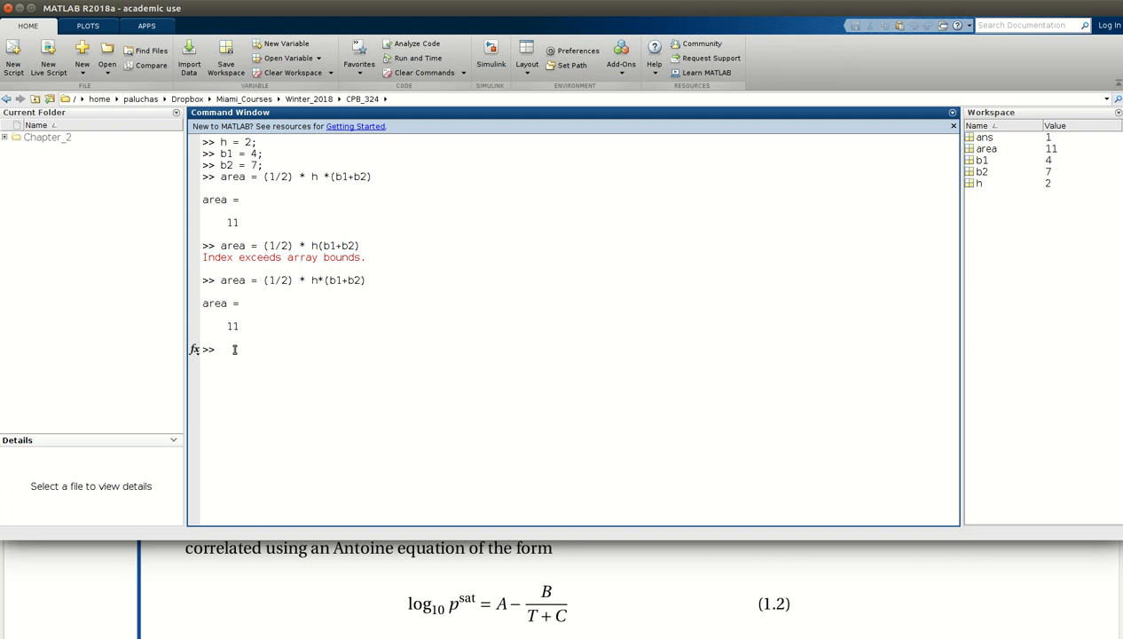
mouse_move(638, 606)
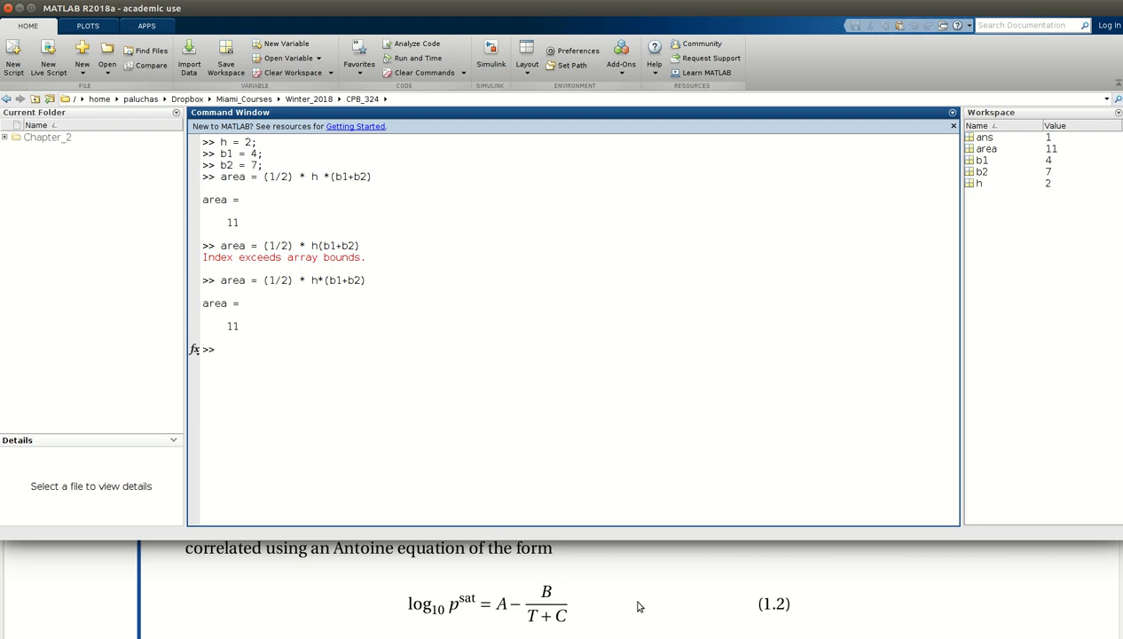
mouse_move(311, 366)
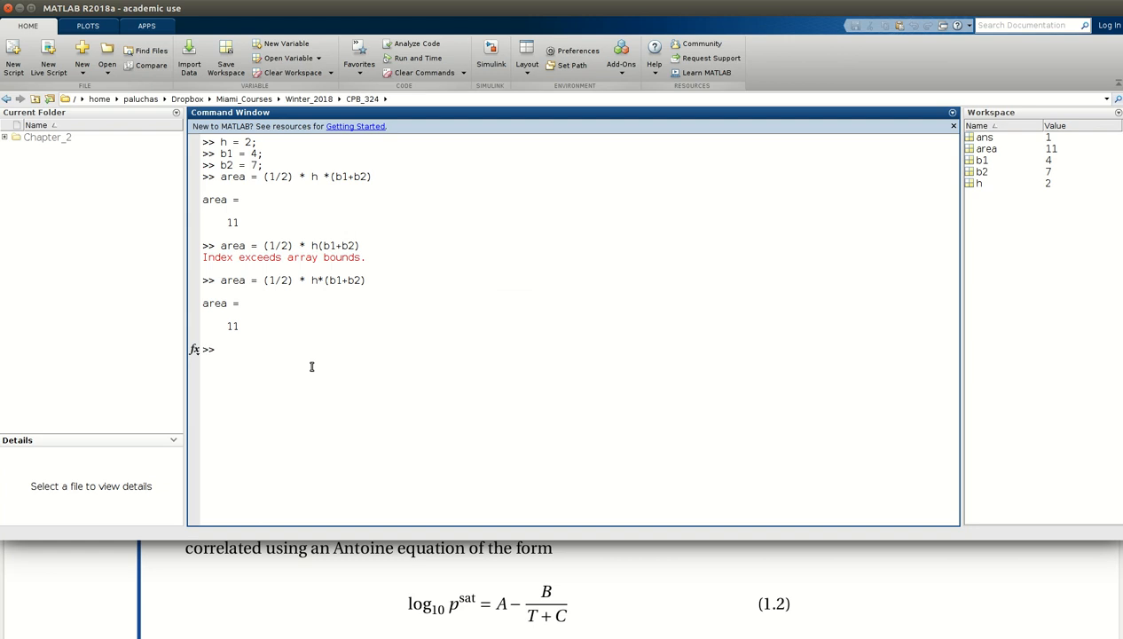
- Run clear variables and clc to empty the workspace and Command Window
type("c")
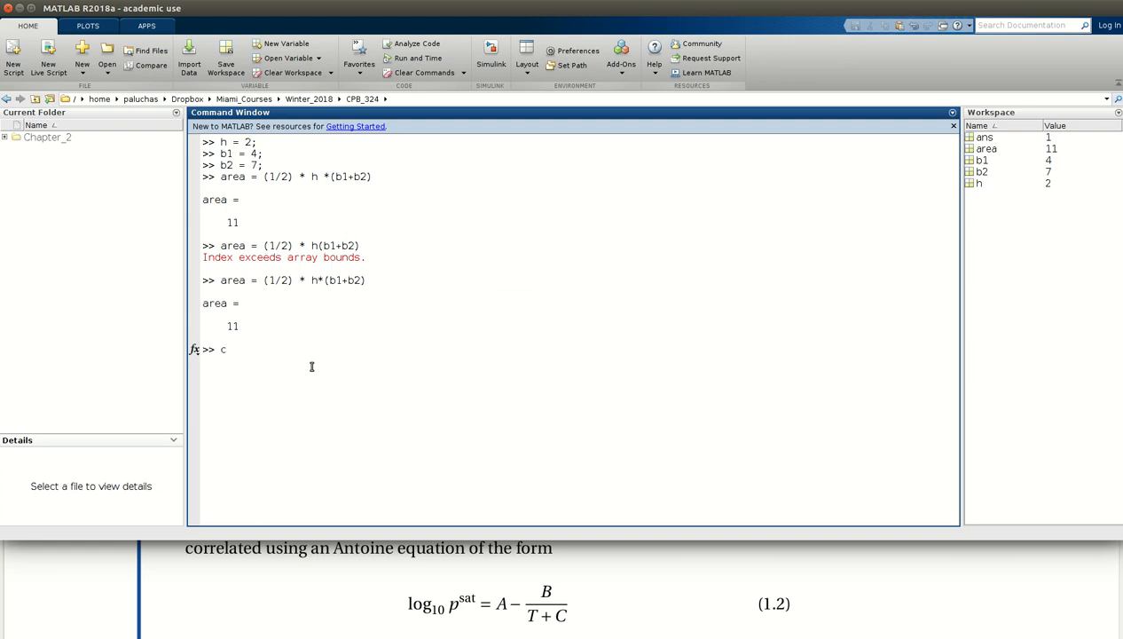
type("lear variab")
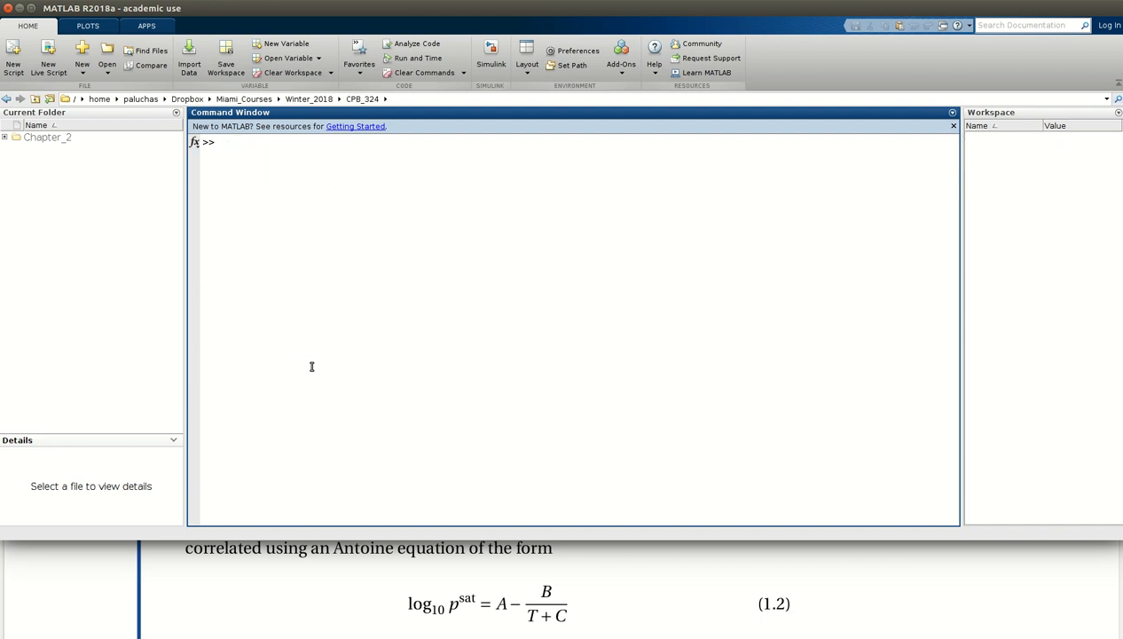
mouse_move(315, 350)
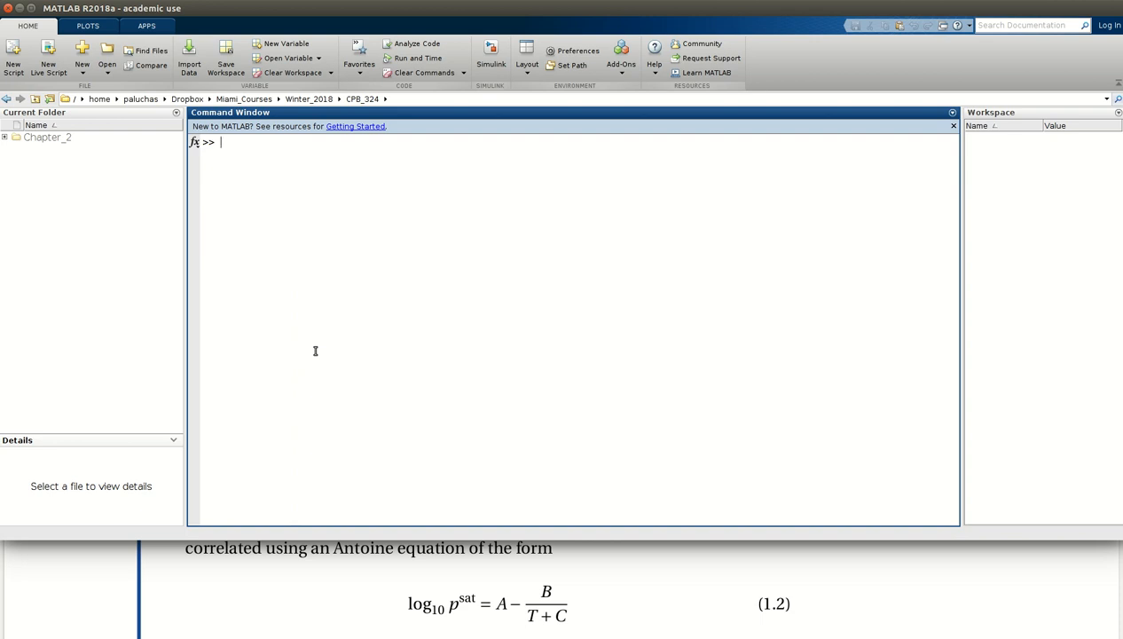
- Enter the ethanol constants a = 8.13484, b = 1662.48 and c = 238.131
type("a=")
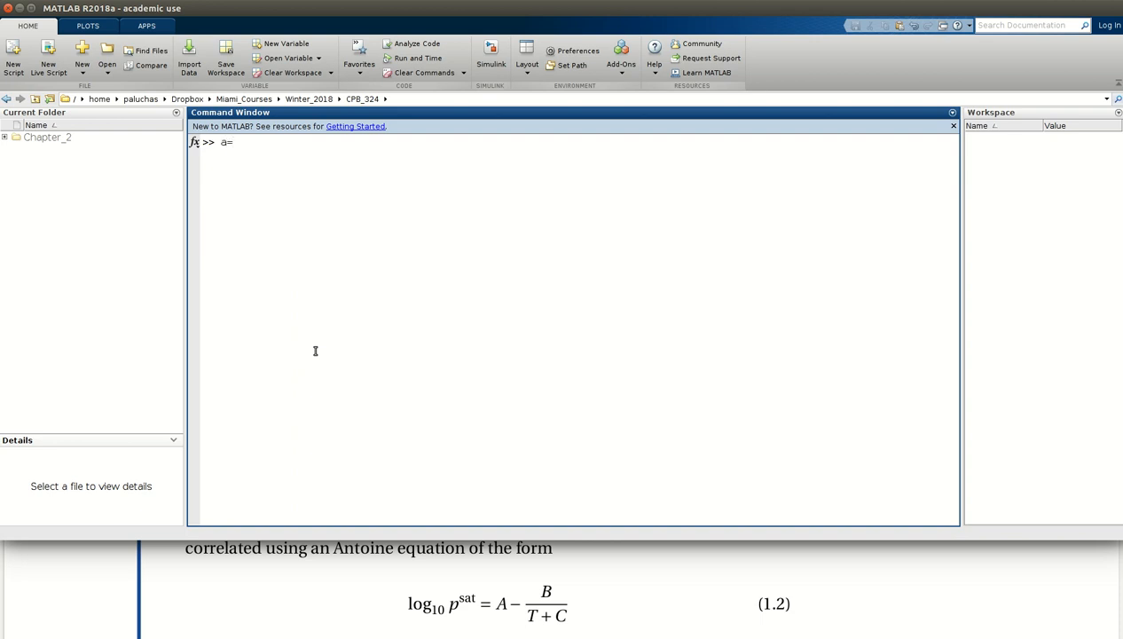
type("=")
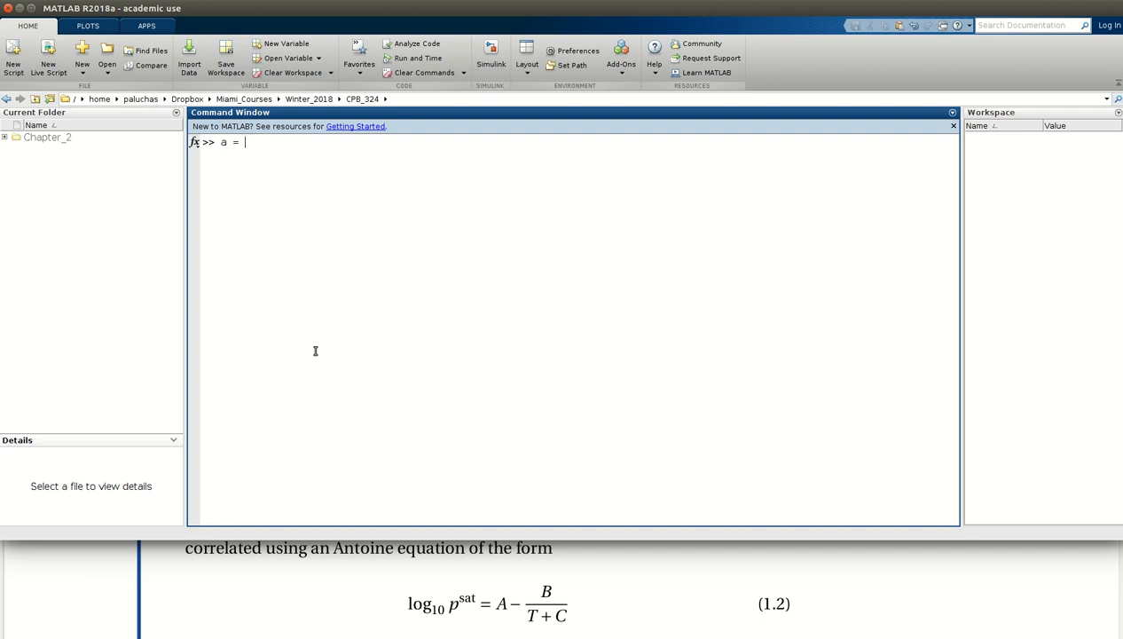
type("8.134")
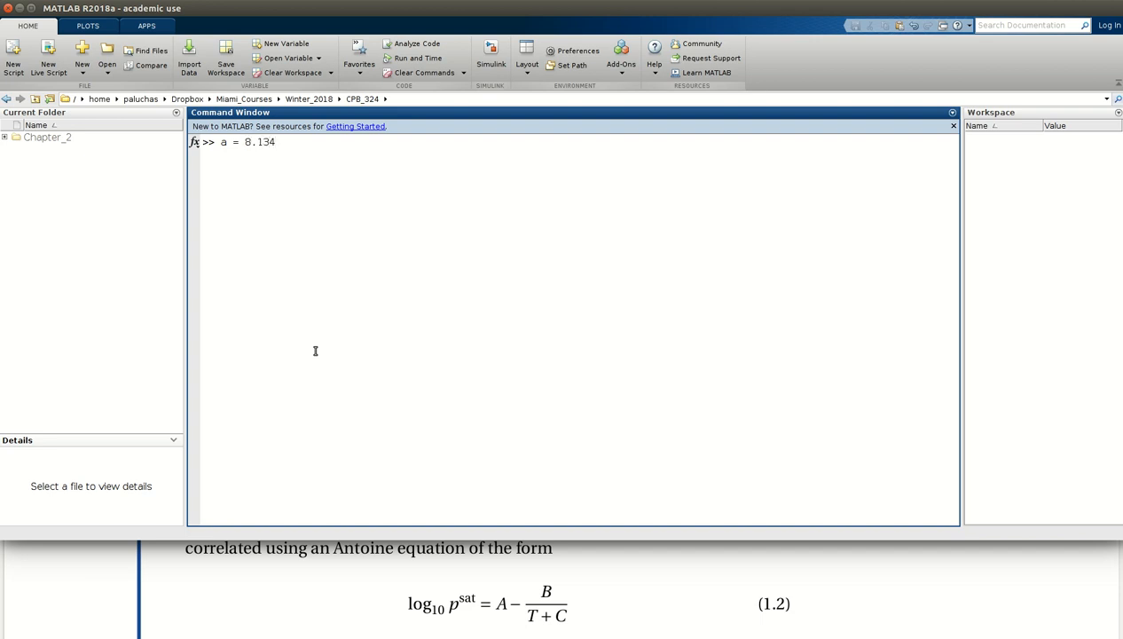
type("84;")
type("b")
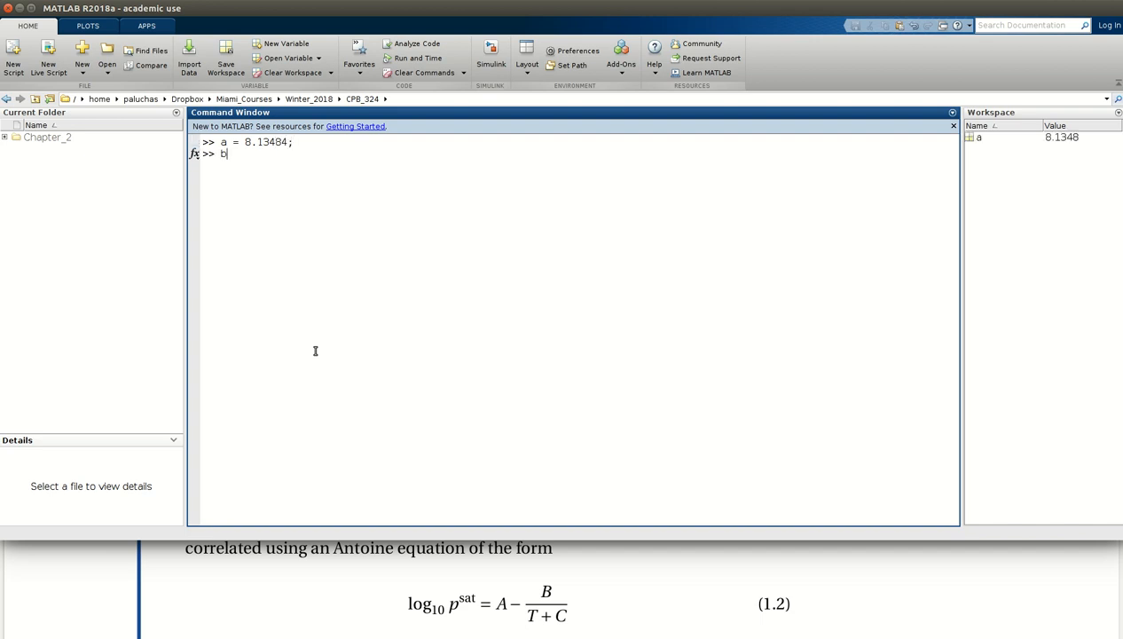
type("=")
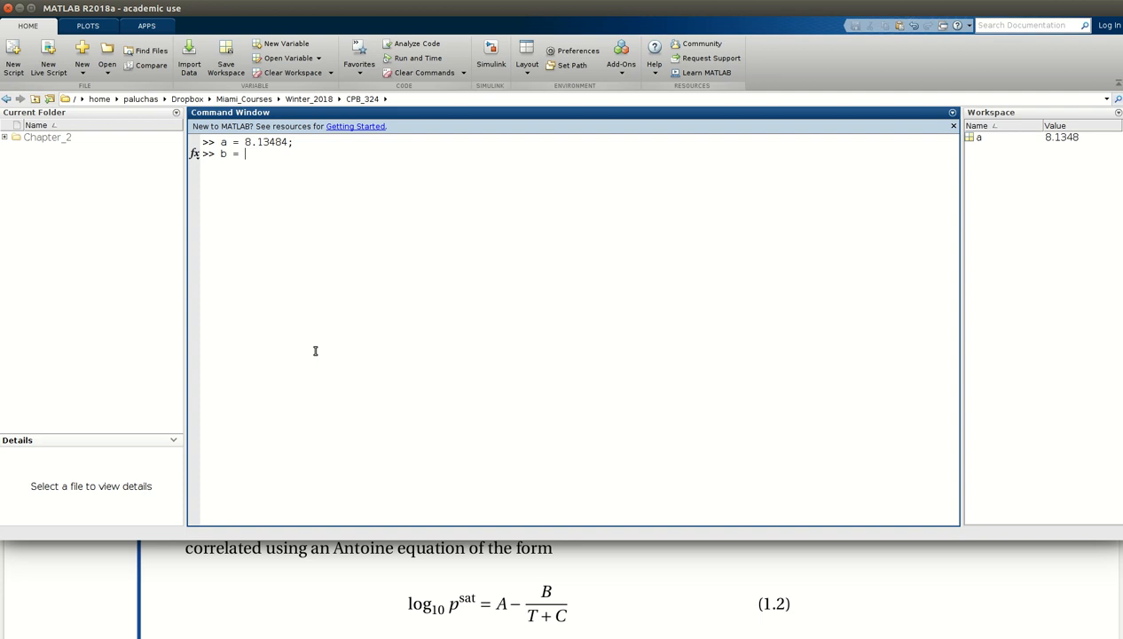
type("1662.48;")
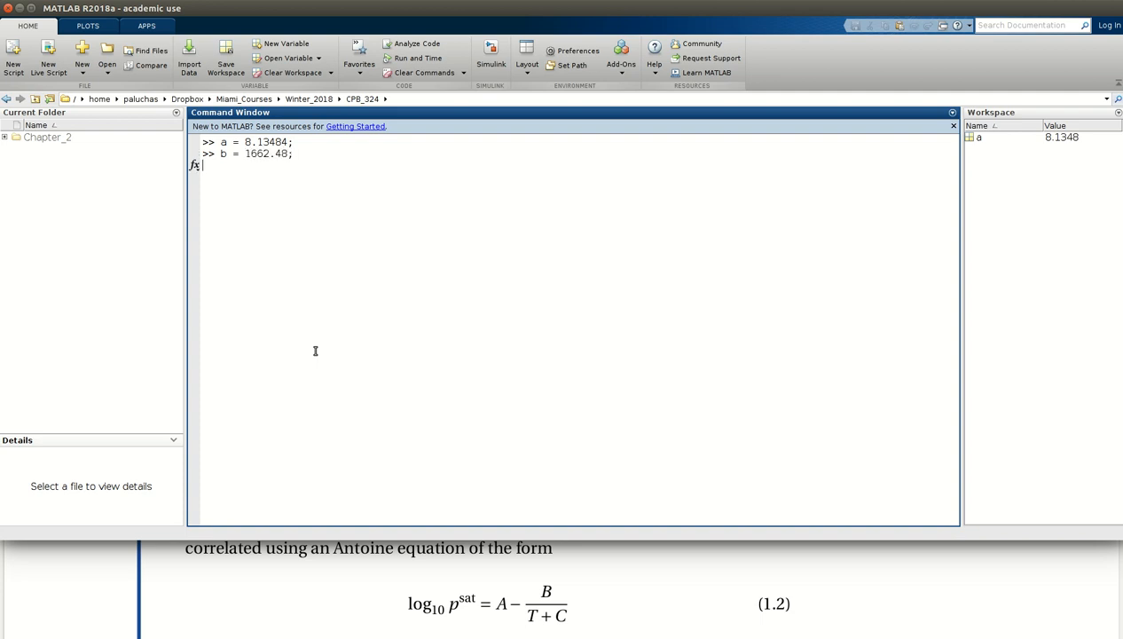
key("Return")
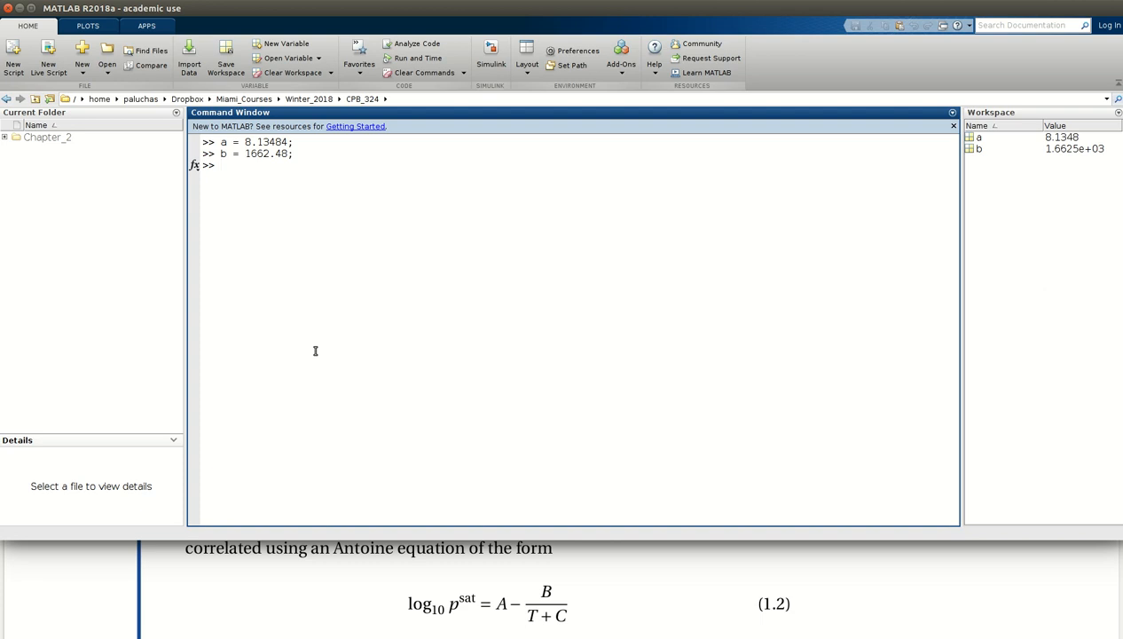
type("c =")
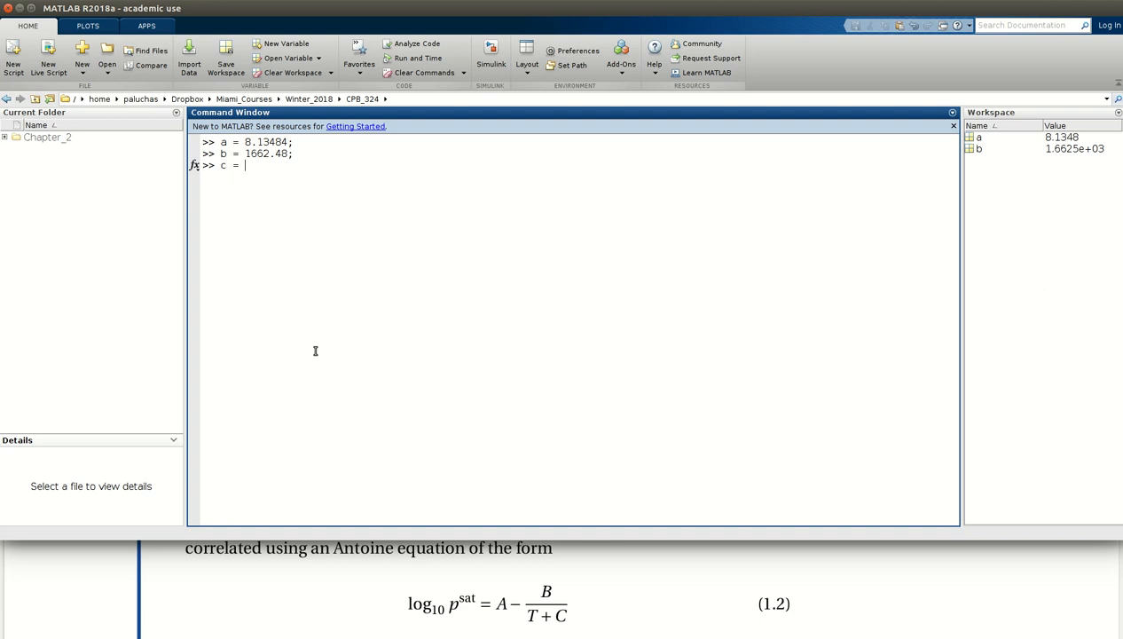
type("238")
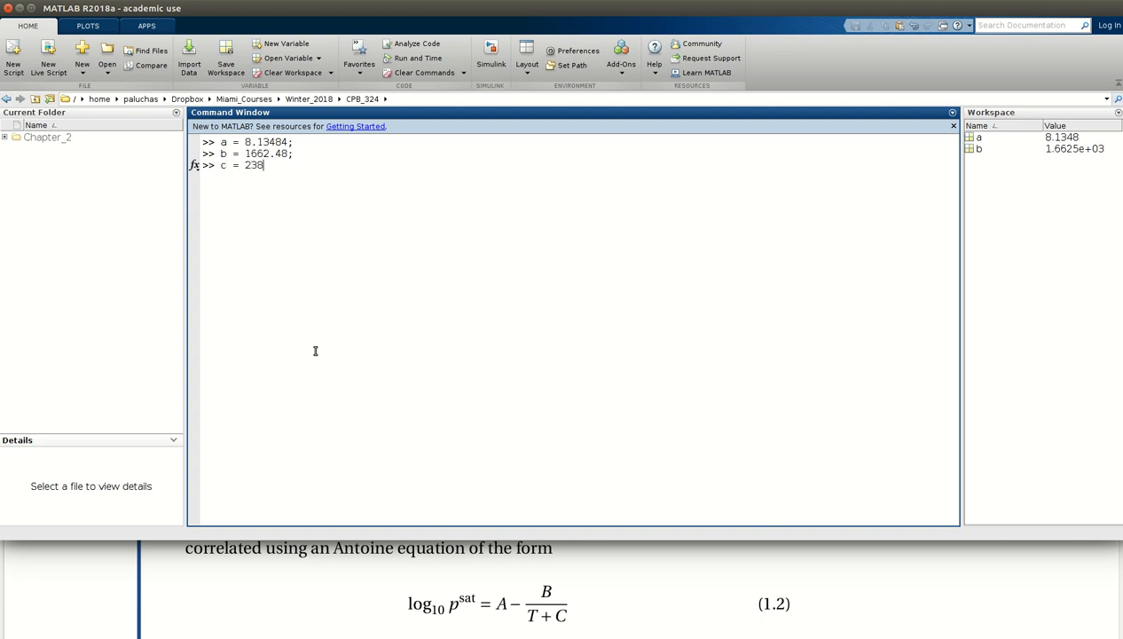
type(".13")
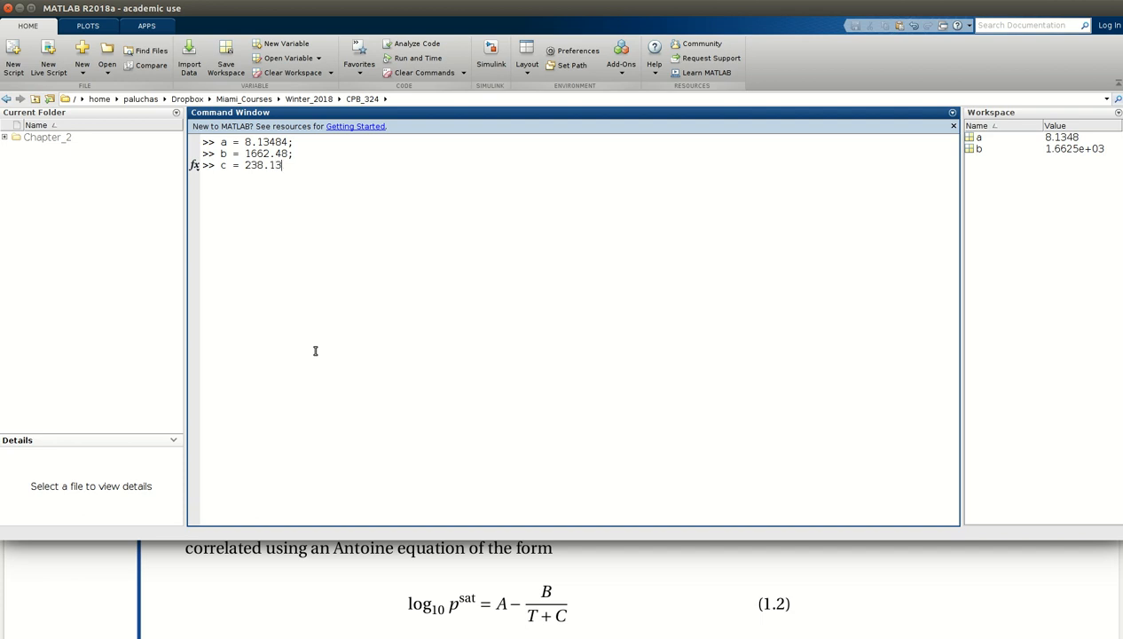
type("1;")
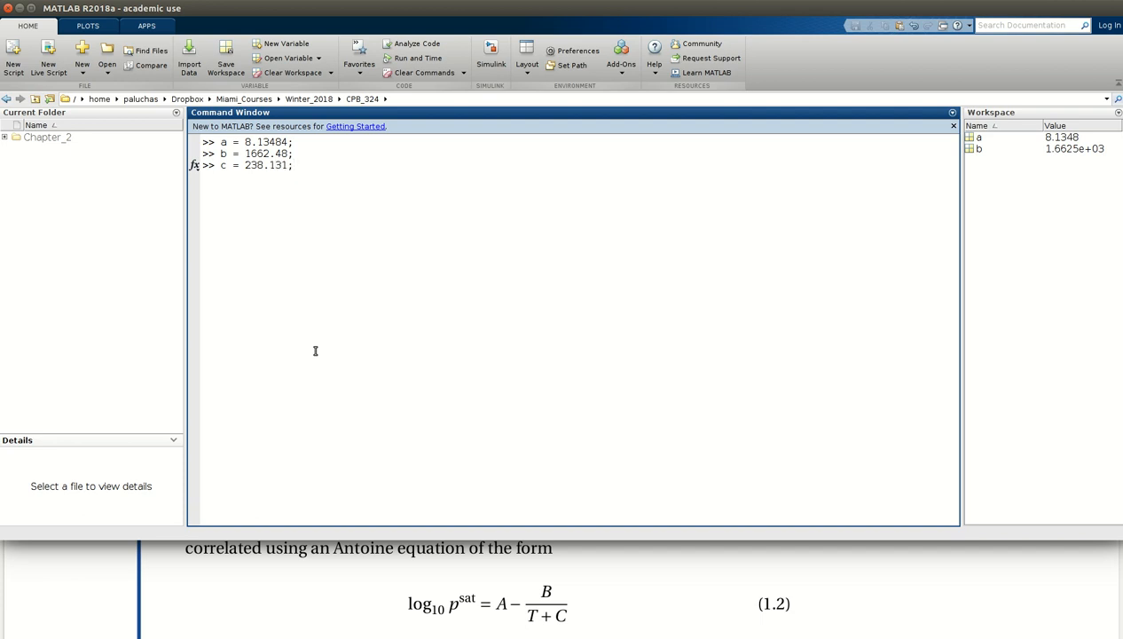
key("Return")
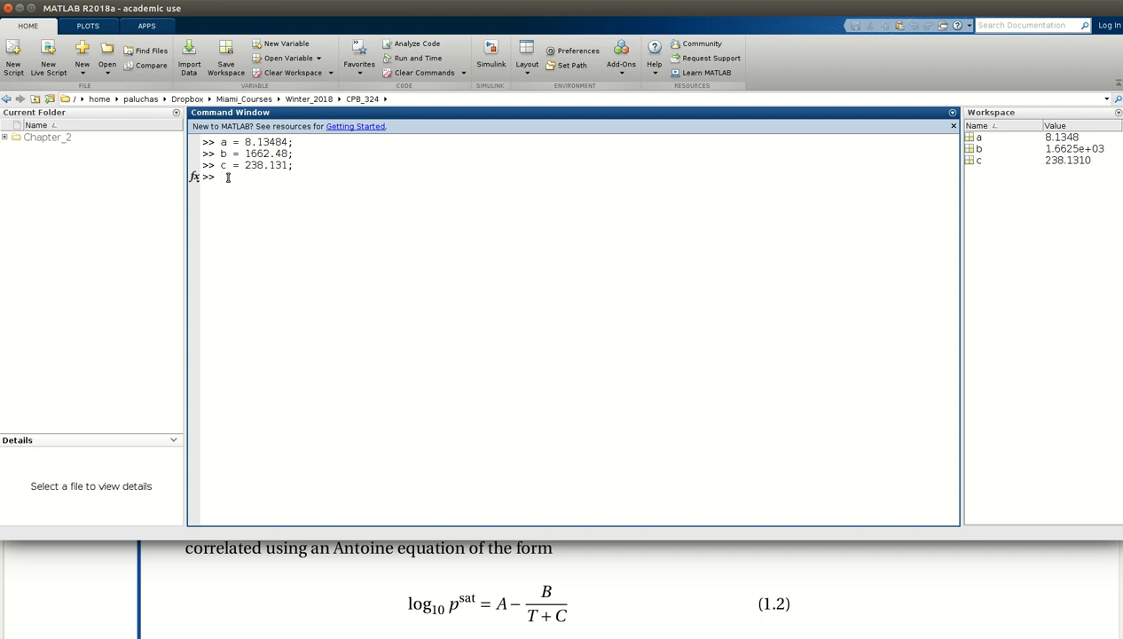
- Store the temperature t_K = 380
type("t")
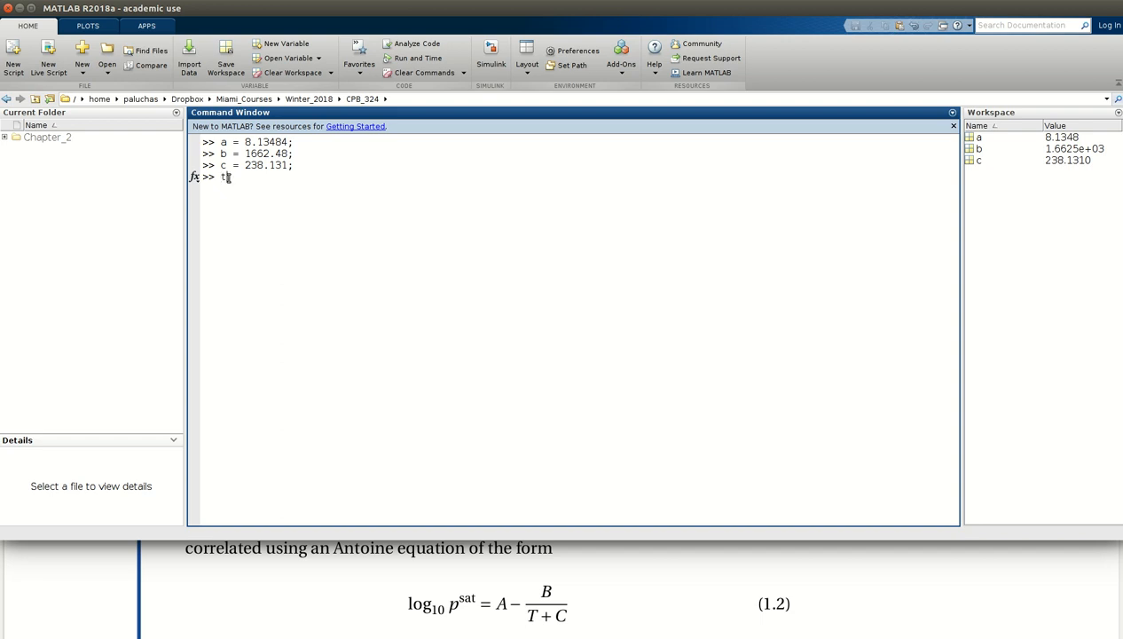
type("_K =")
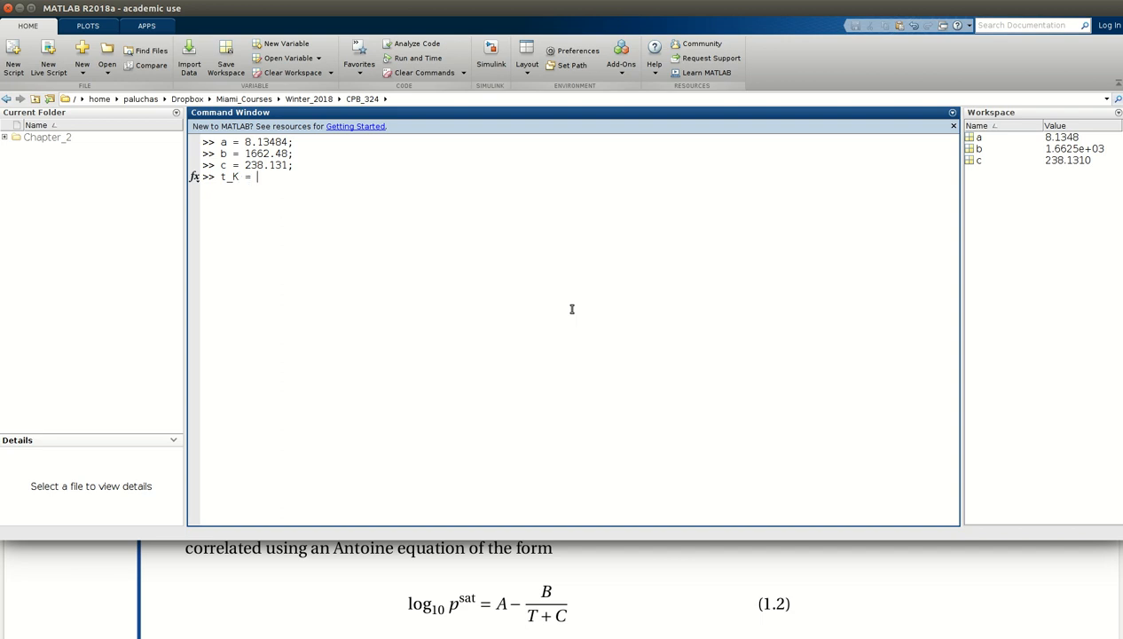
type("380;")
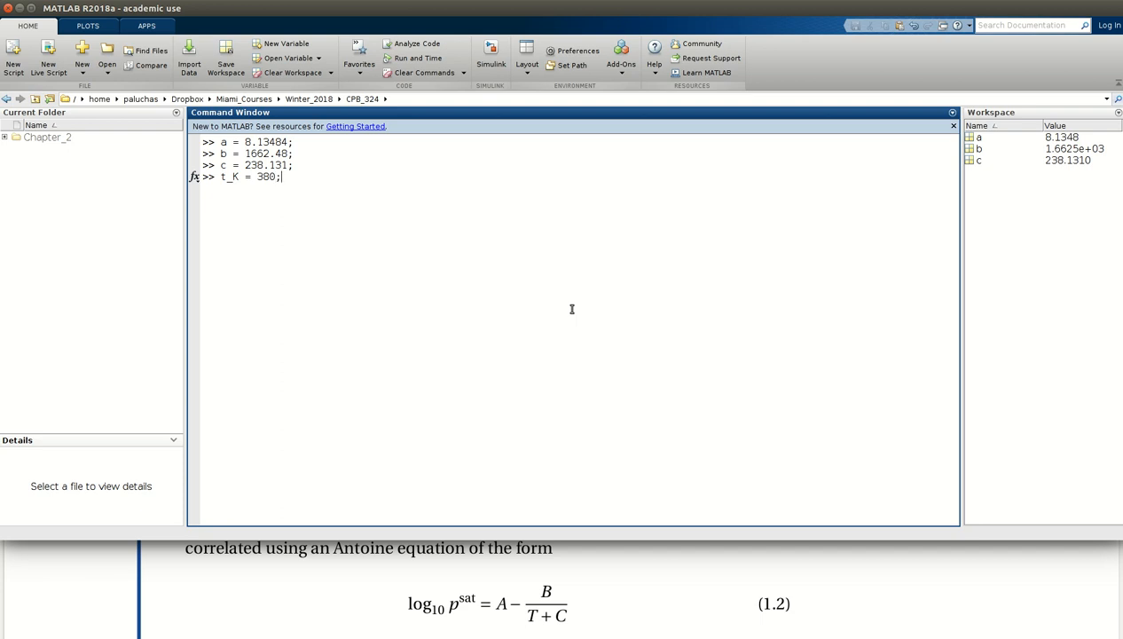
mouse_move(238, 185)
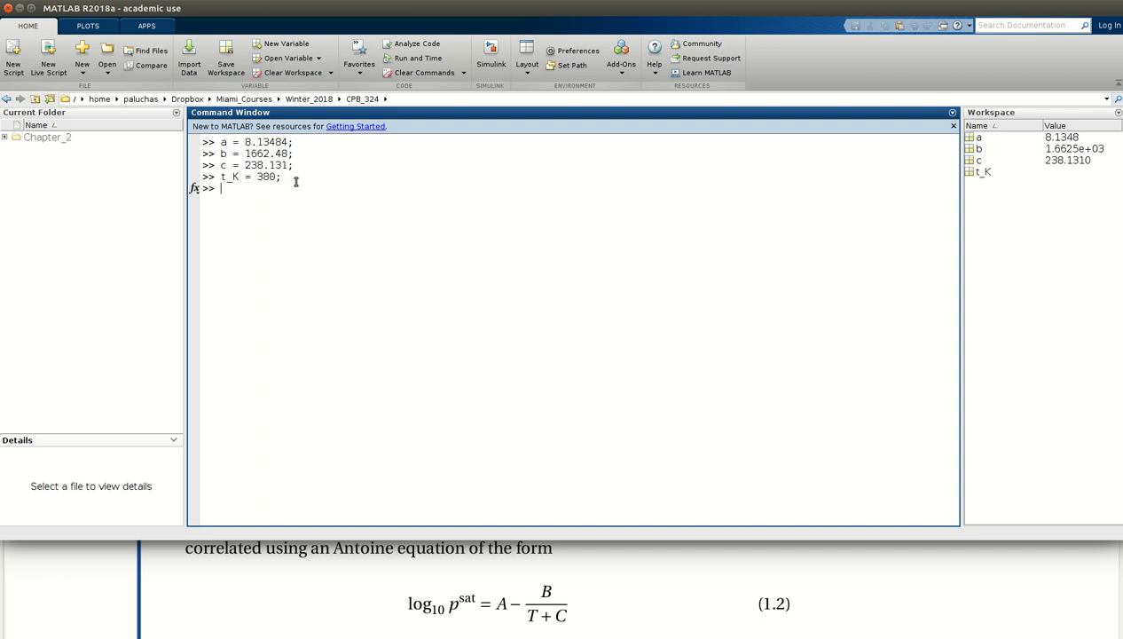
key("Return")
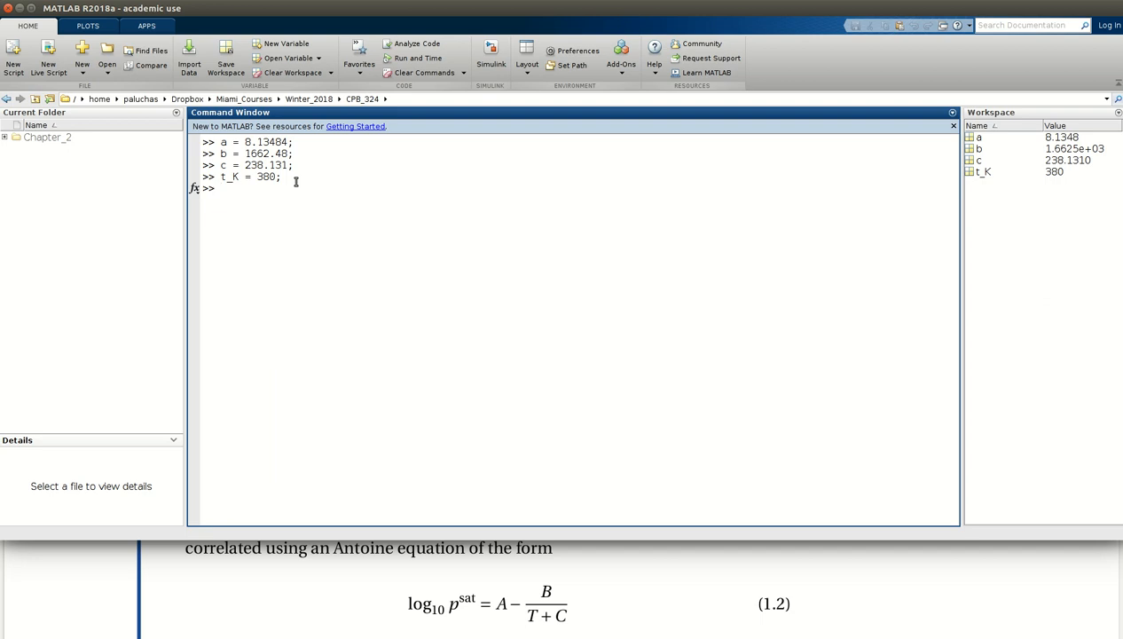
- Convert to Celsius with t_C = t_K - 273.15, giving 106.85
type("t_C =")
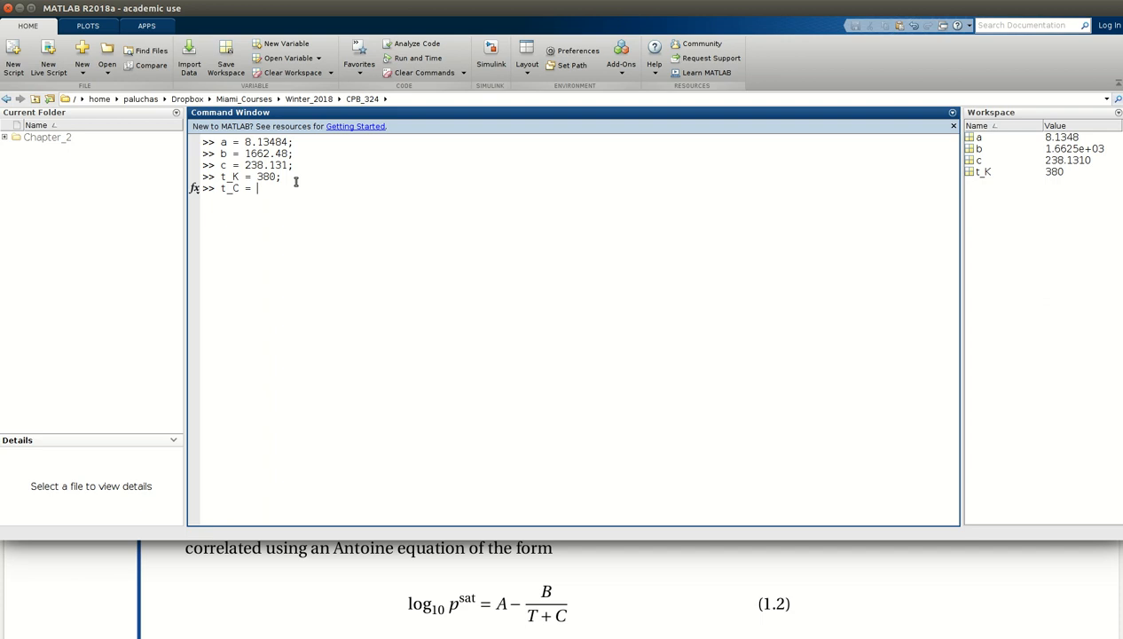
type("t_K -")
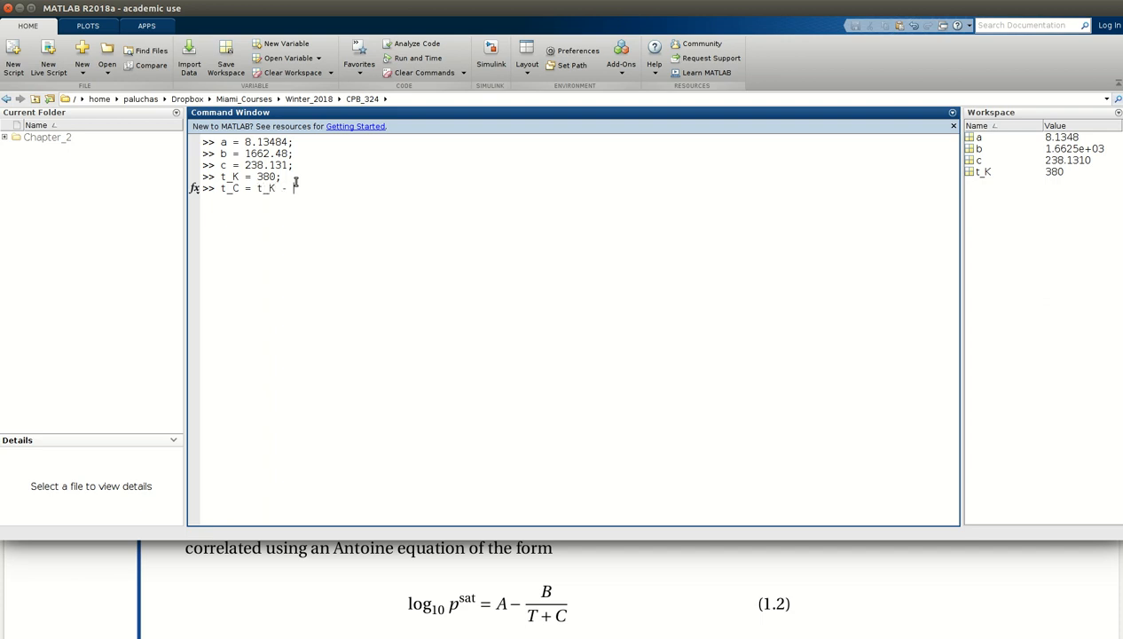
type("273.")
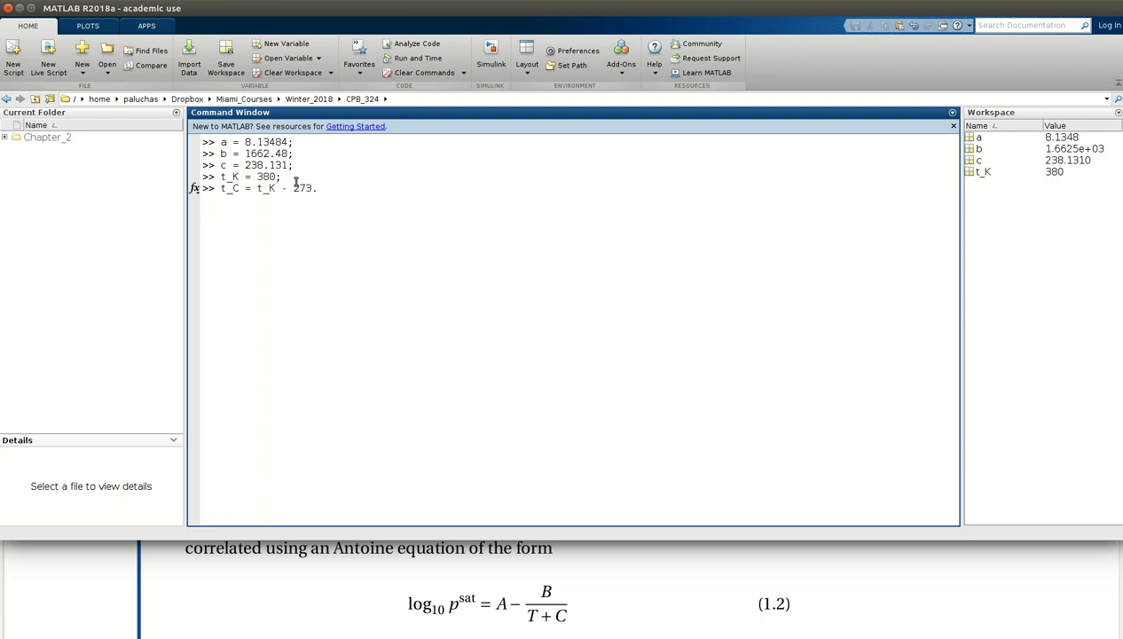
type("15")
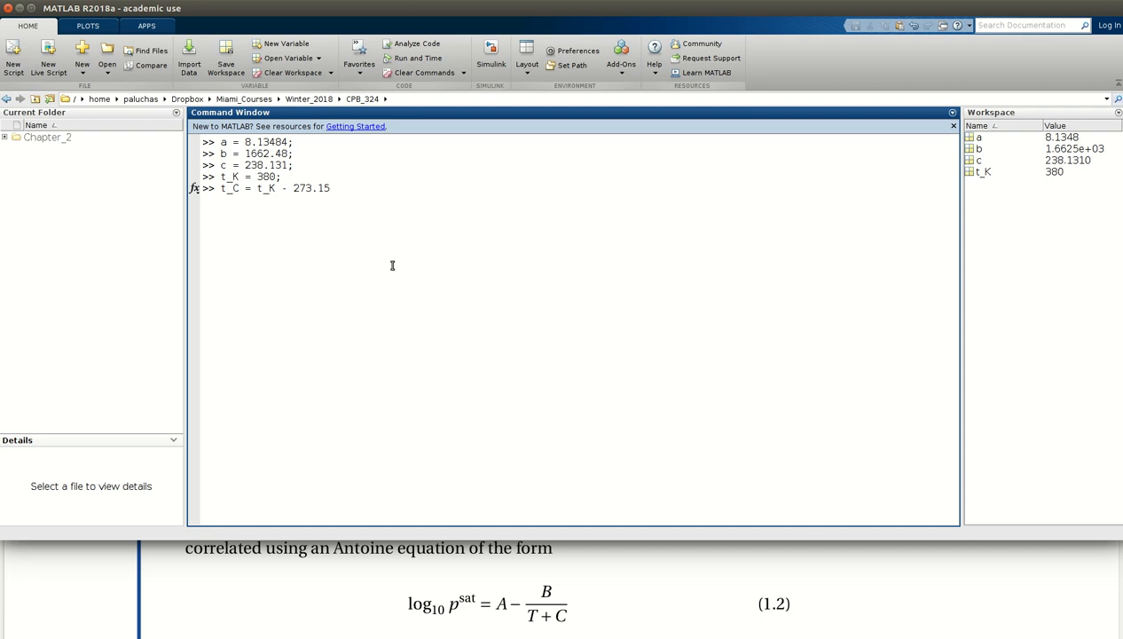
key("Return")
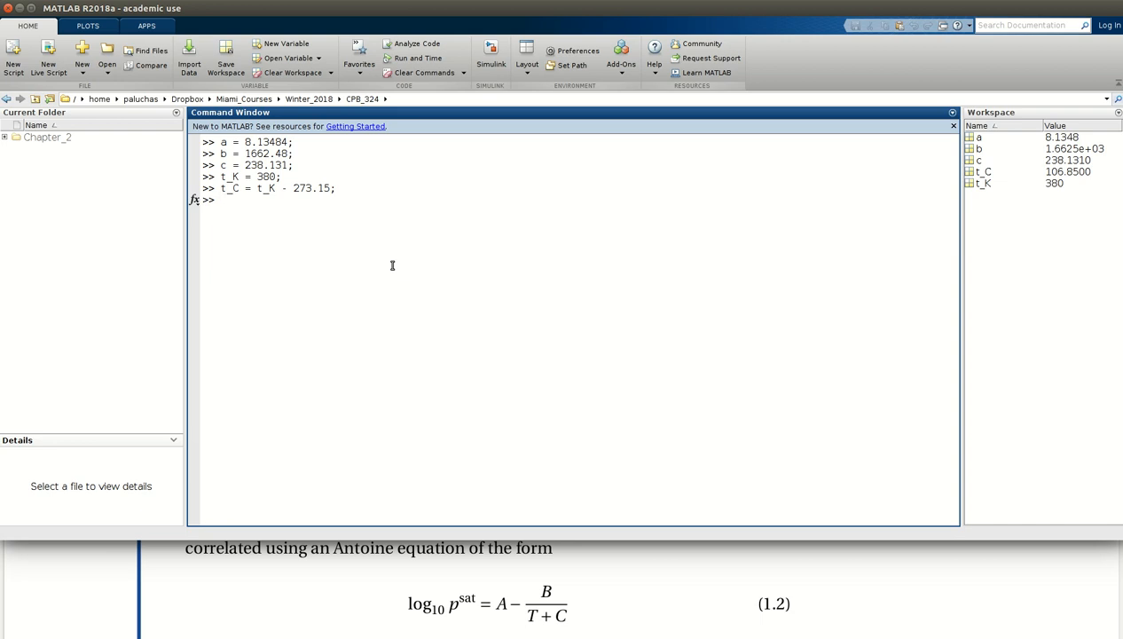
type("log")
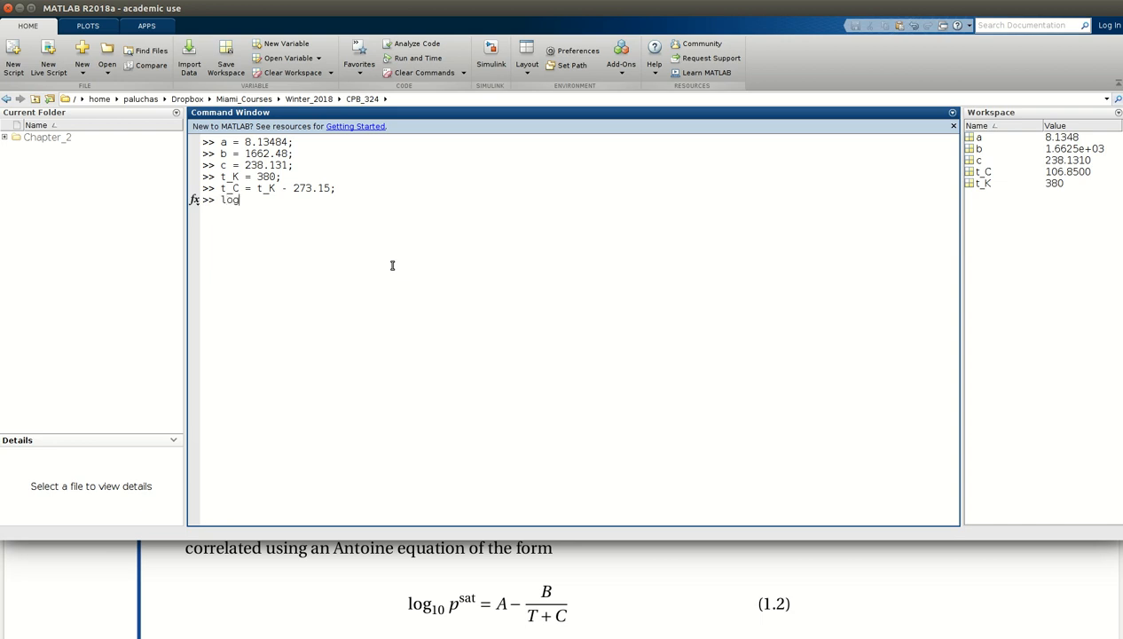
- Evaluate logP = a - b/(t_C+c), giving logP = 3.3158
type("P")
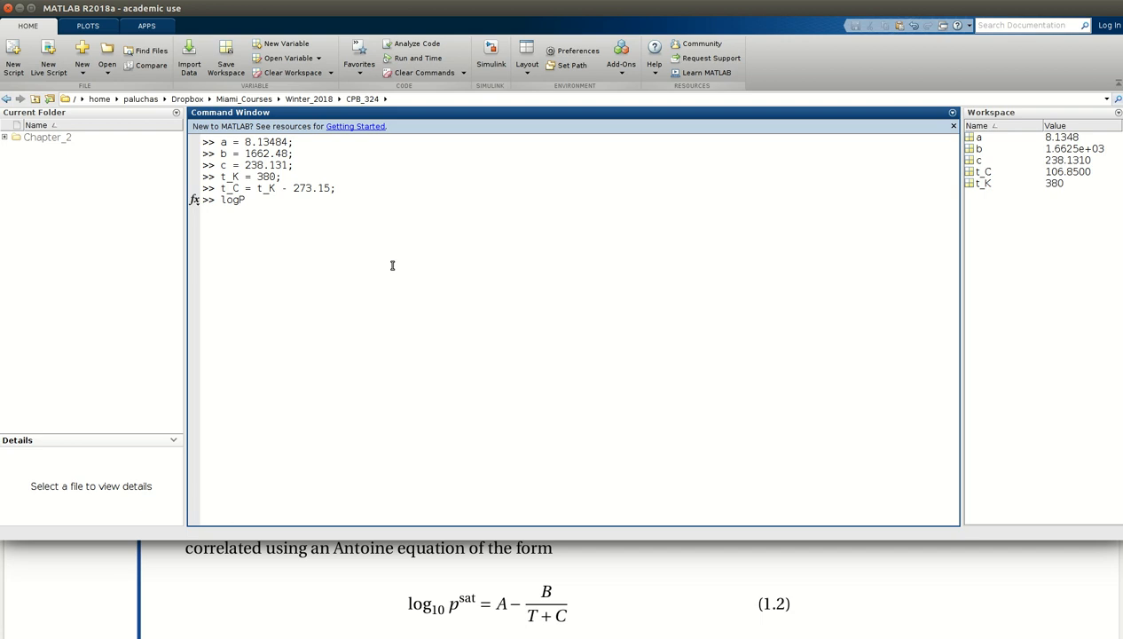
type("=")
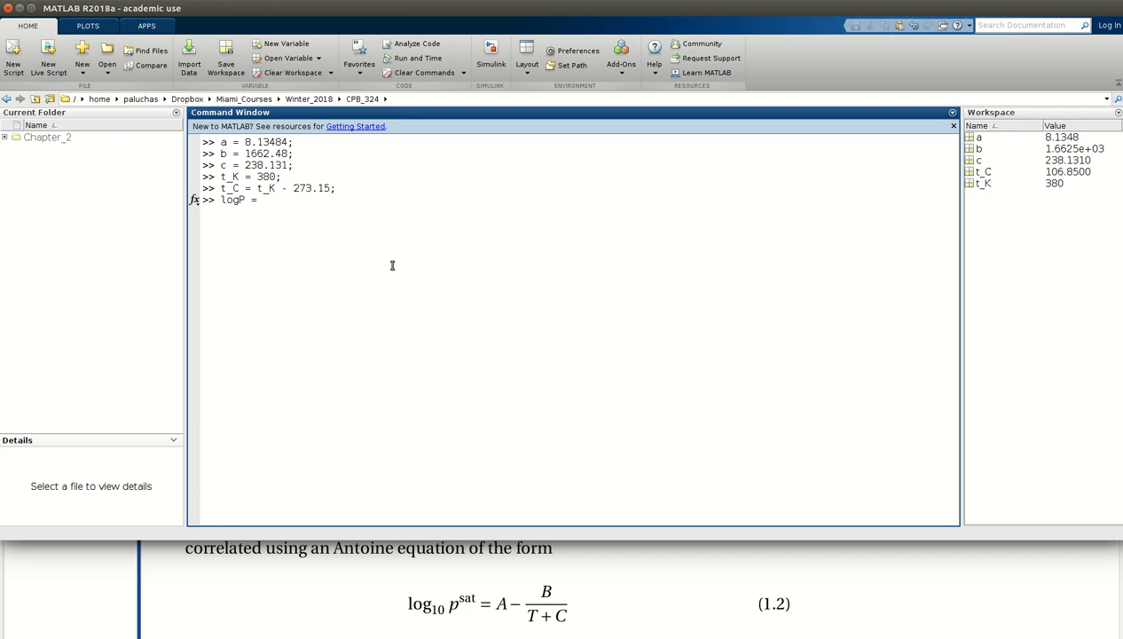
mouse_move(497, 557)
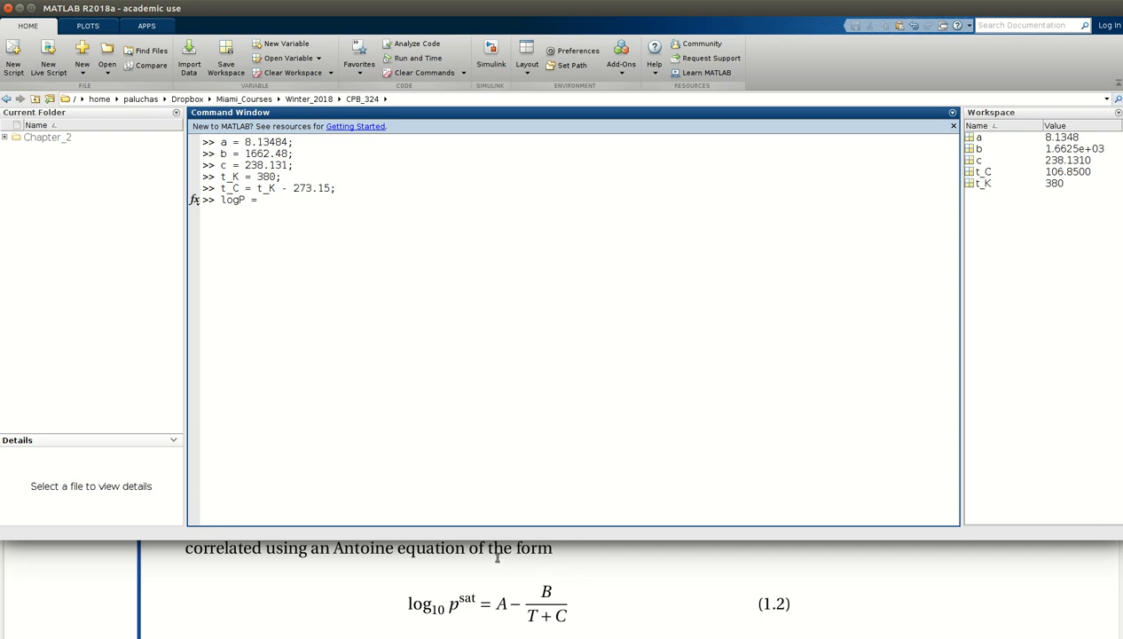
mouse_move(460, 497)
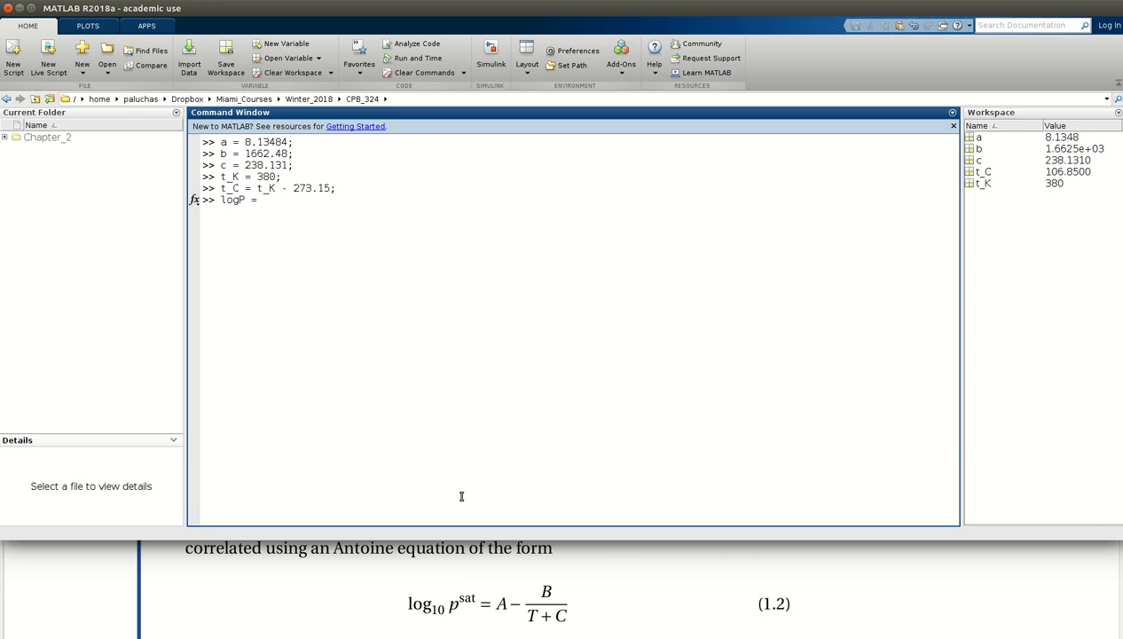
mouse_move(281, 282)
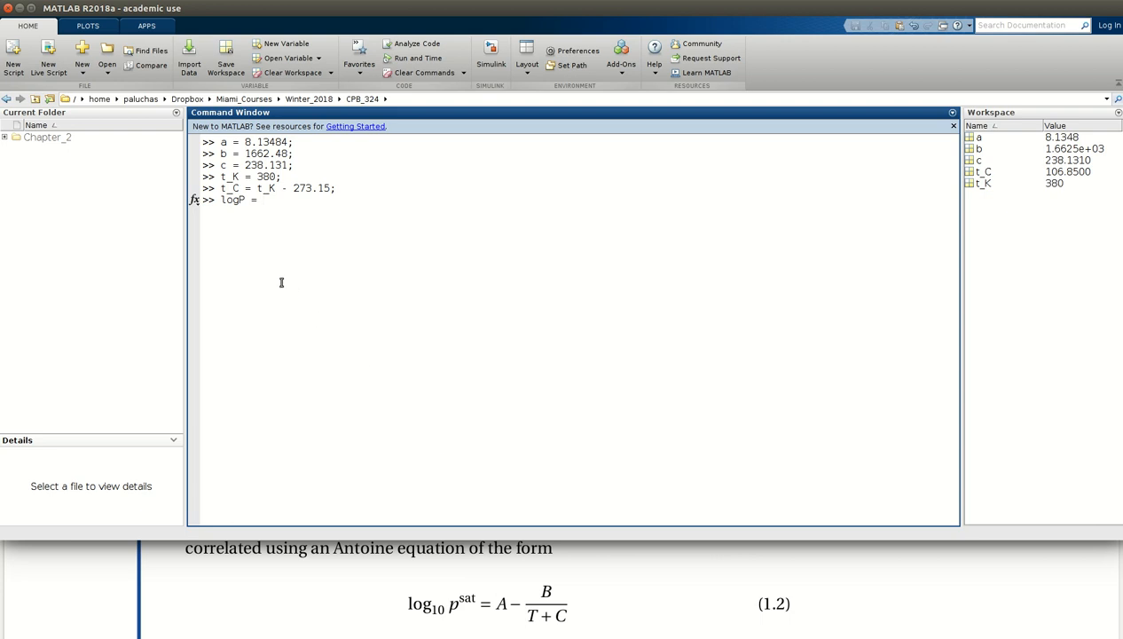
type("a - n")
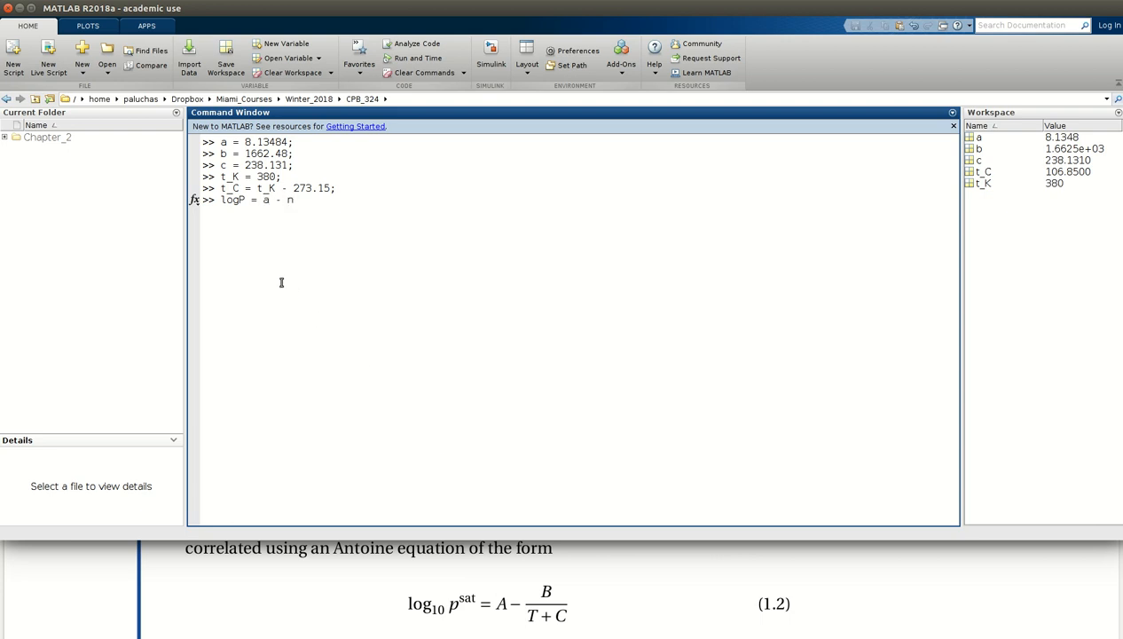
type("b/(")
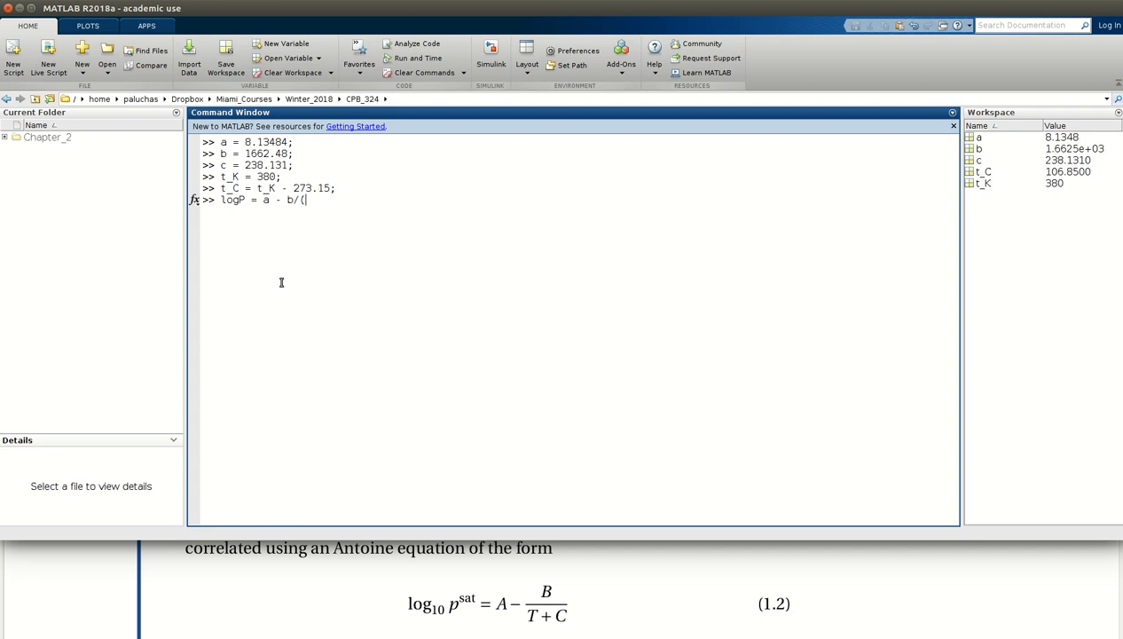
type("t_C+c")
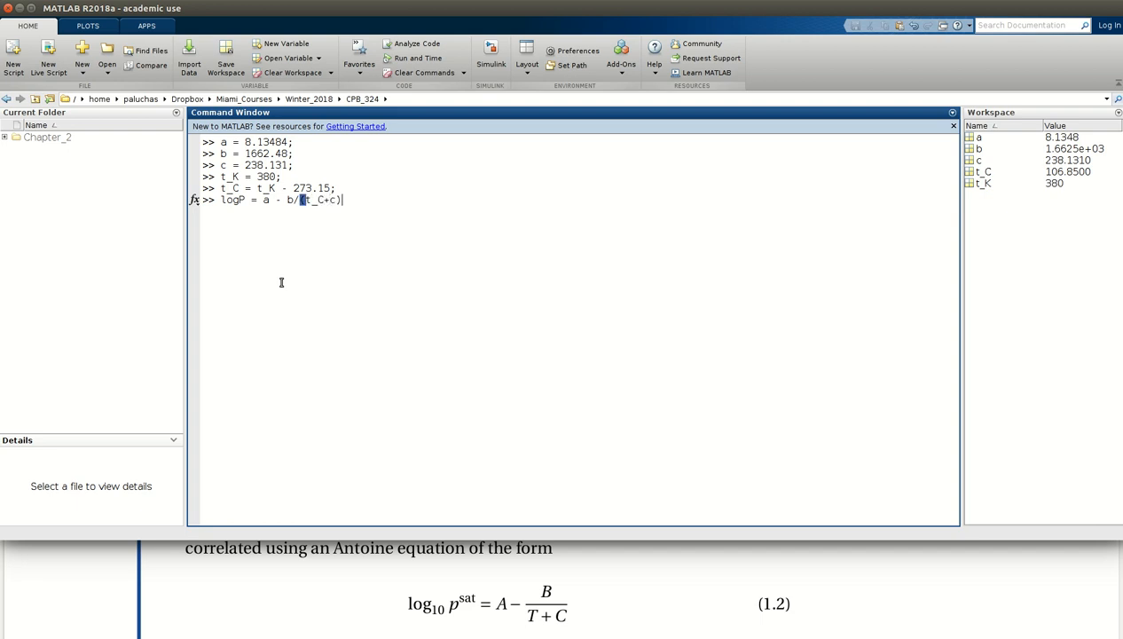
type(";")
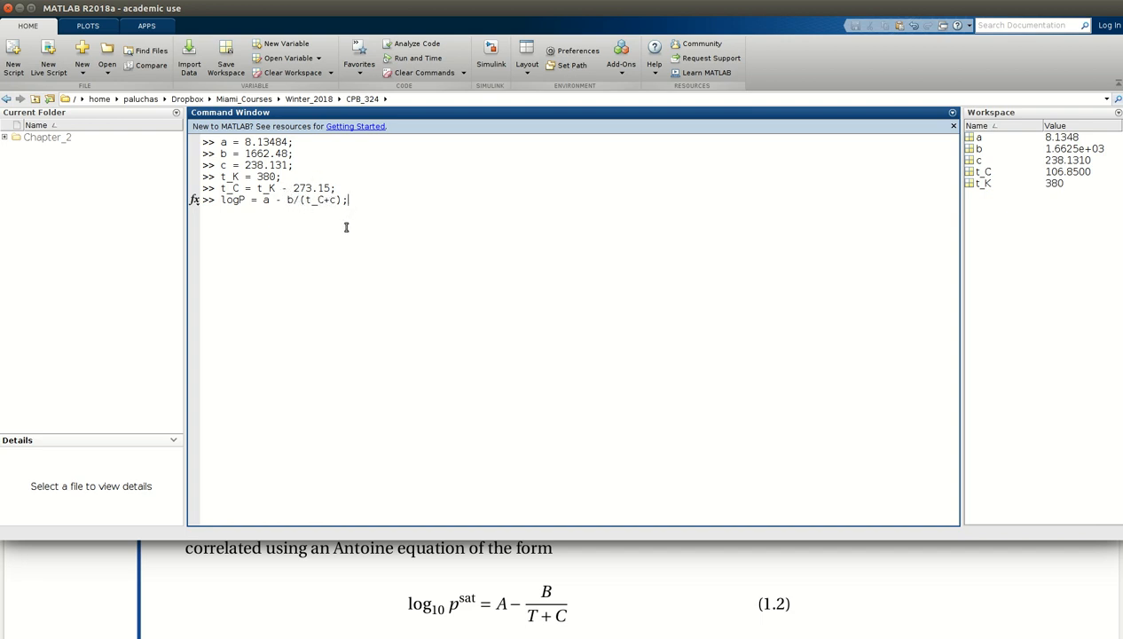
mouse_move(382, 211)
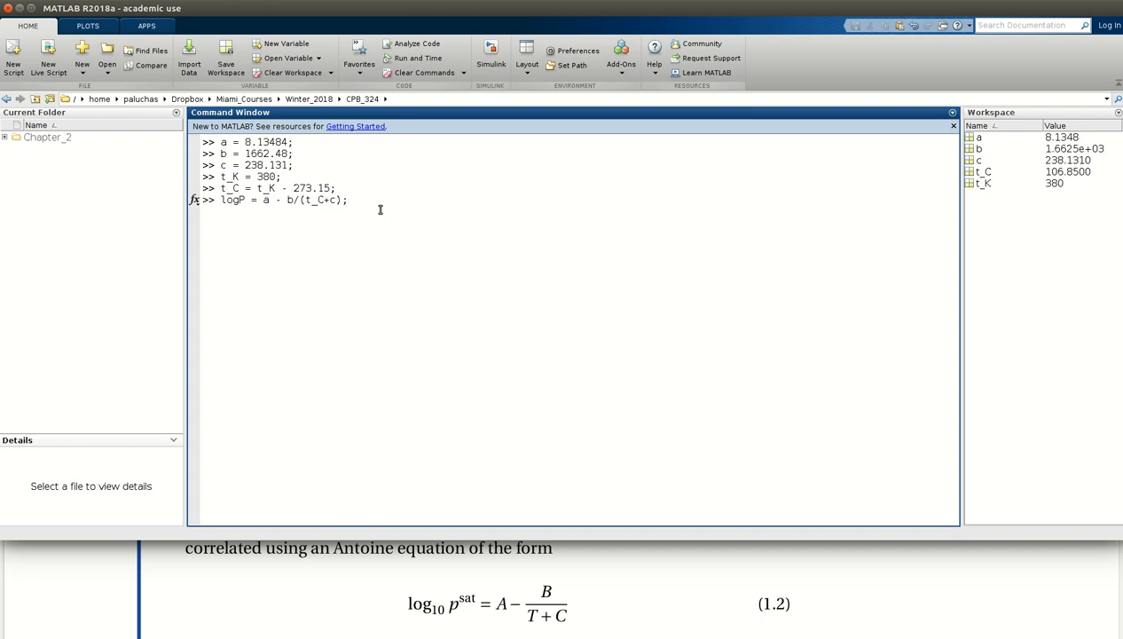
key("Return")
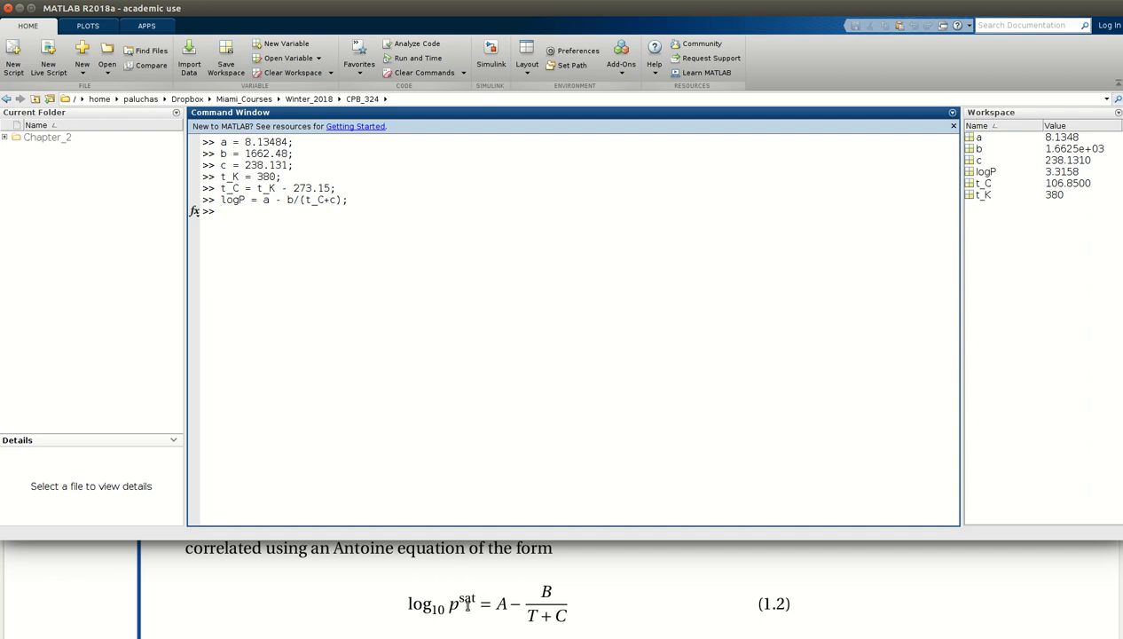
mouse_move(451, 584)
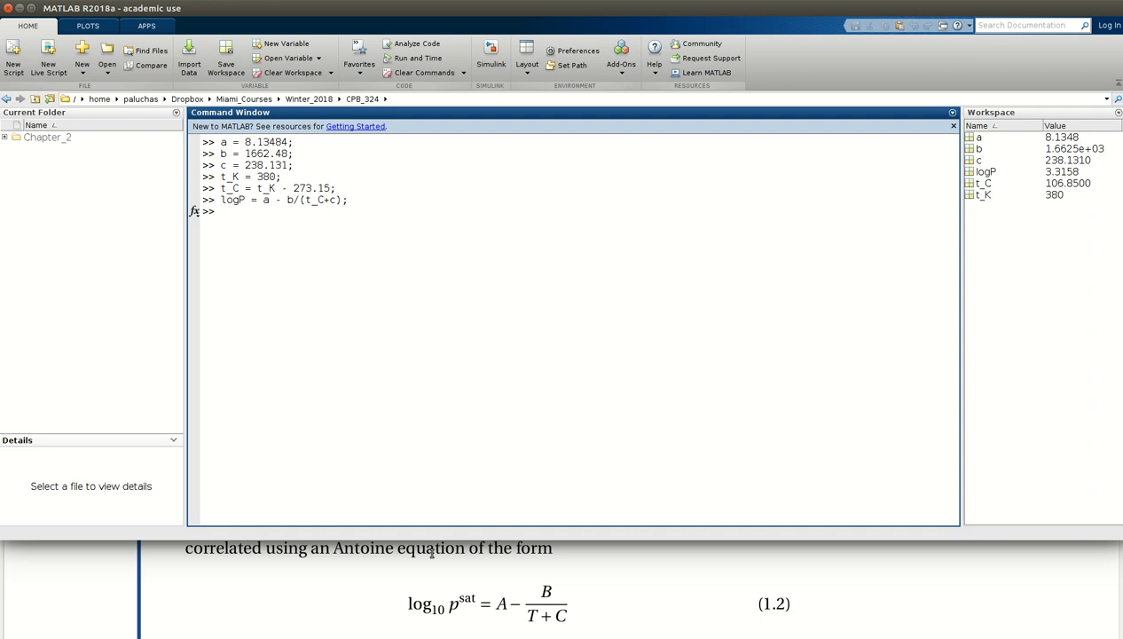
- Evaluate p_mmHg = 10^logP, giving about 2069.2 mmHg
type("p_mmHg = 10")
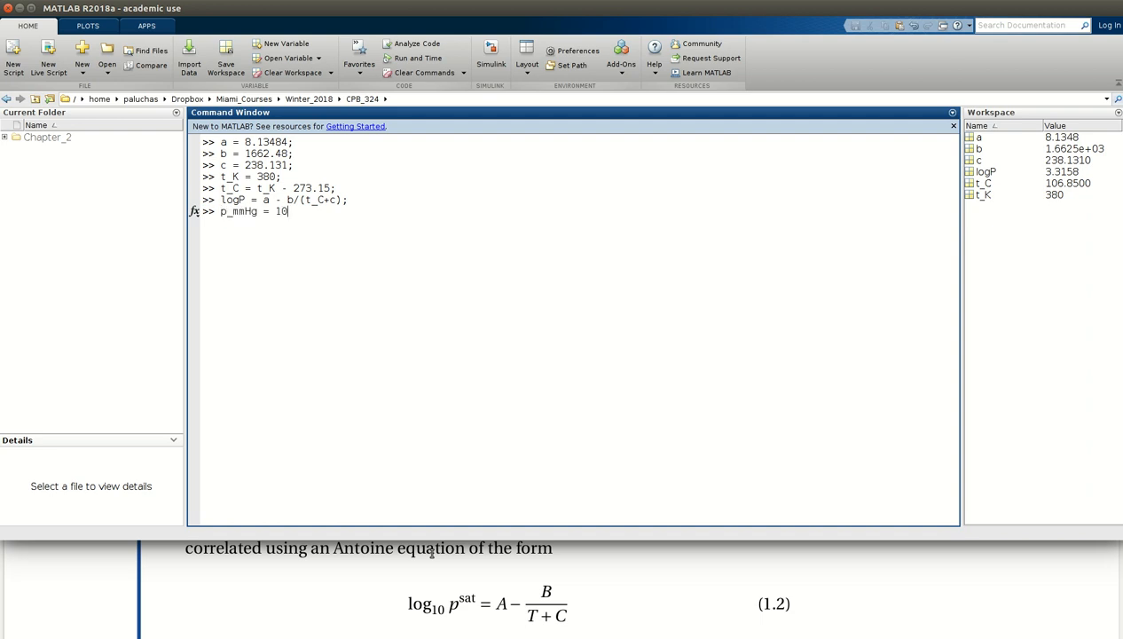
type("^log")
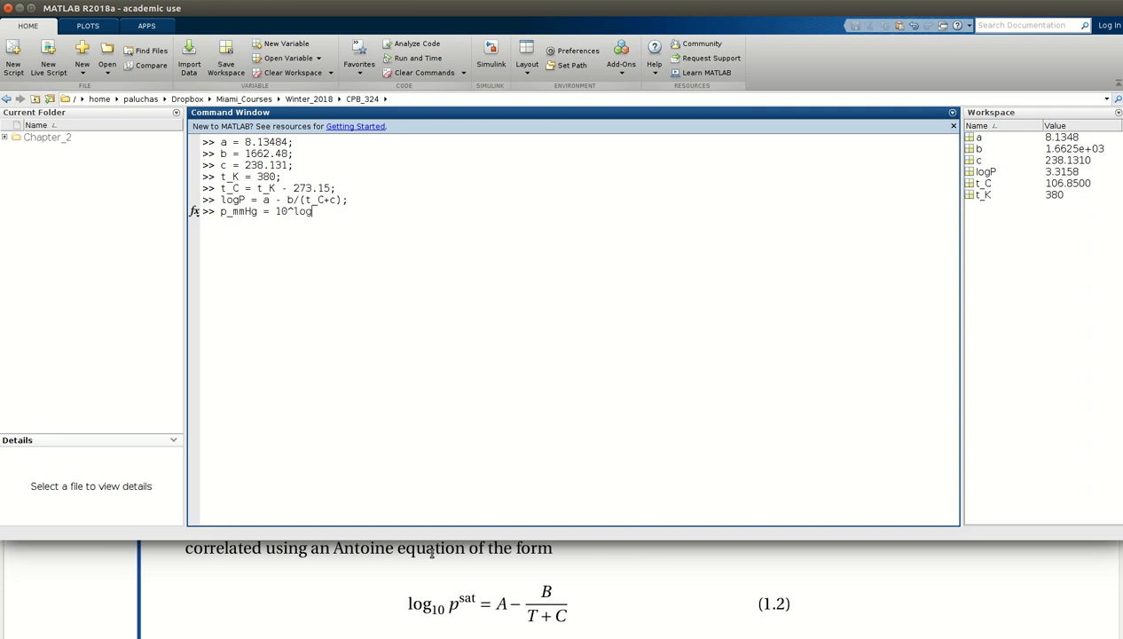
type("P")
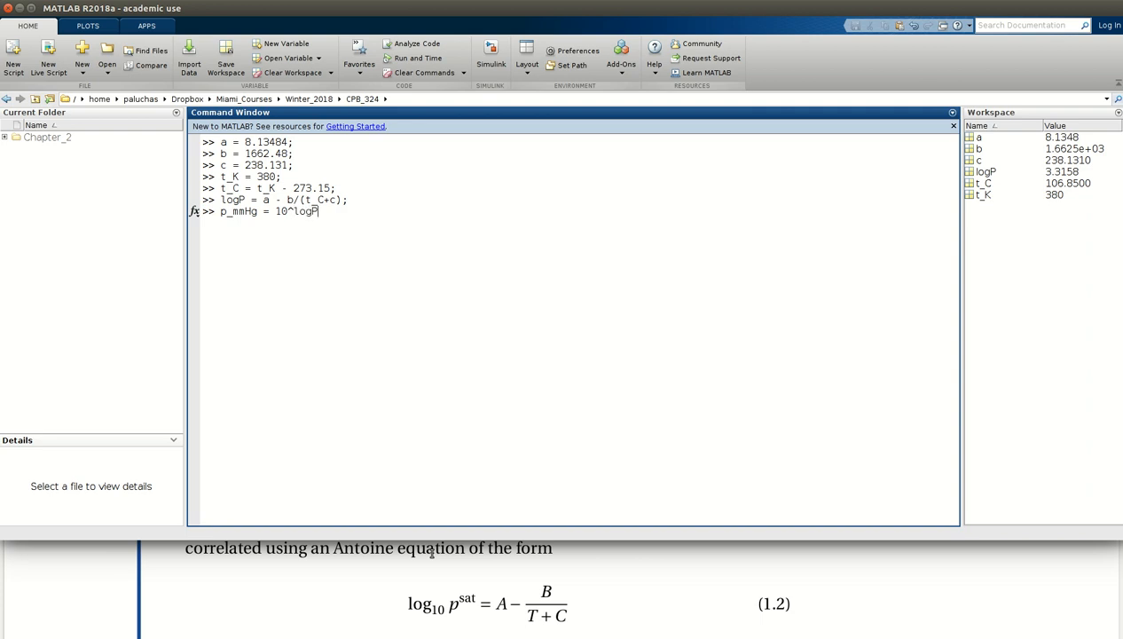
key("Return")
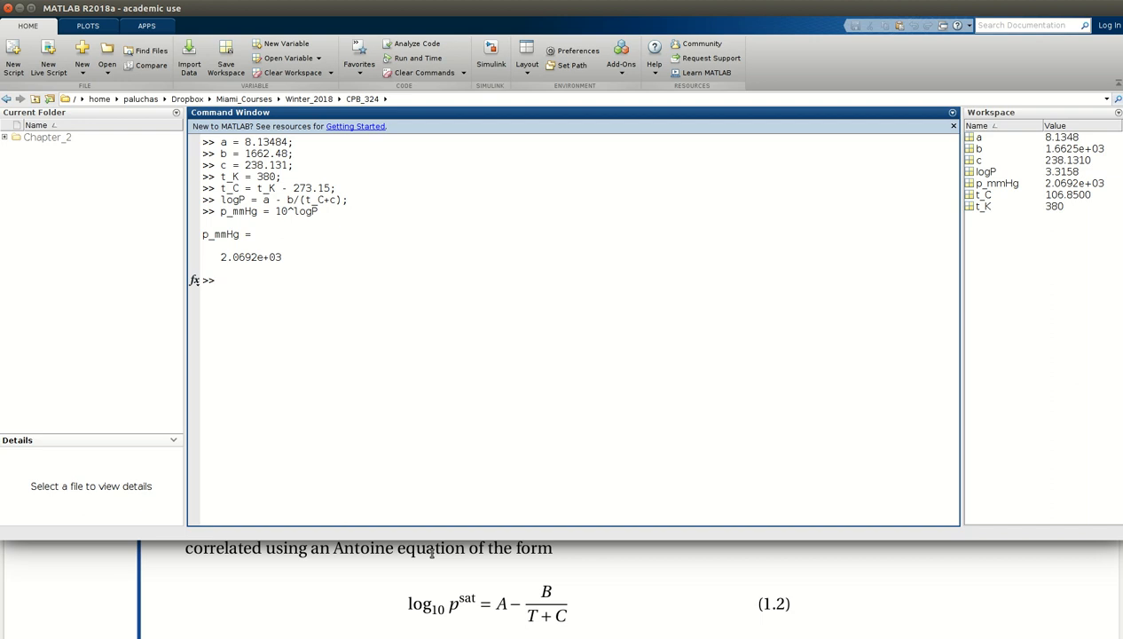
mouse_move(260, 264)
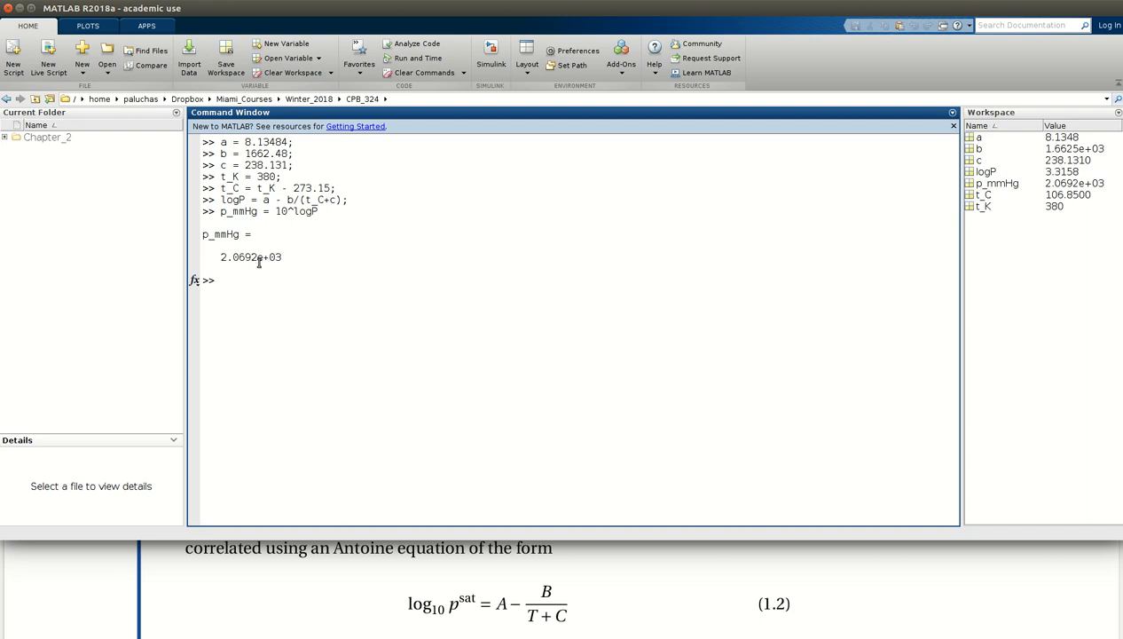
mouse_move(228, 279)
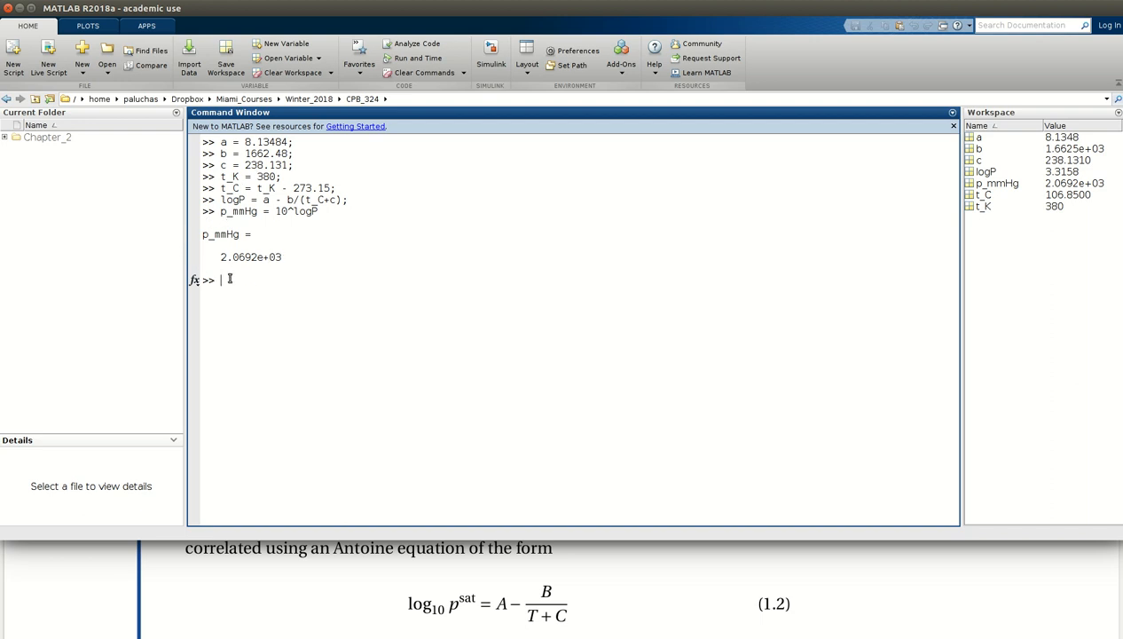
- Enter p_atm = p_mmHg*(1/760) to get 2.7226 atm
type("p_atm")
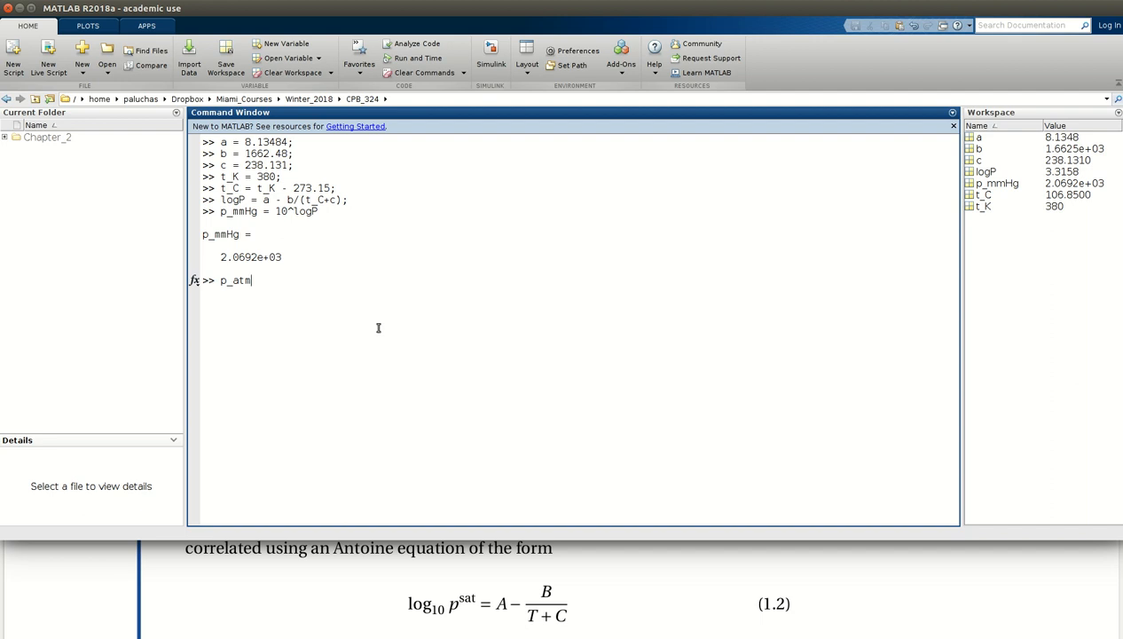
type("=")
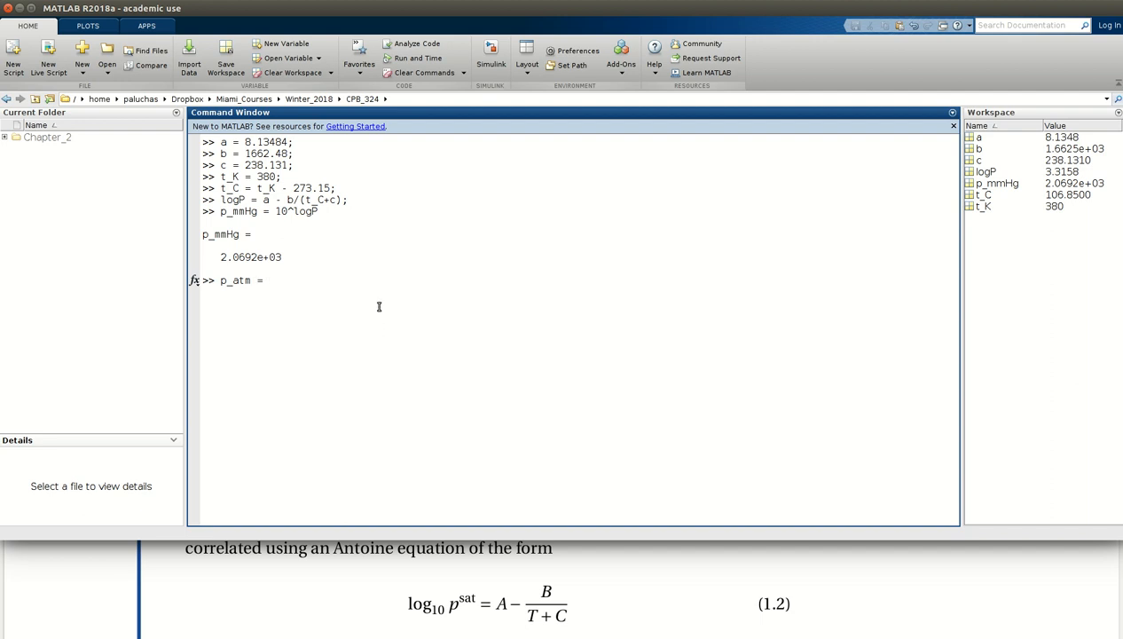
type("p_")
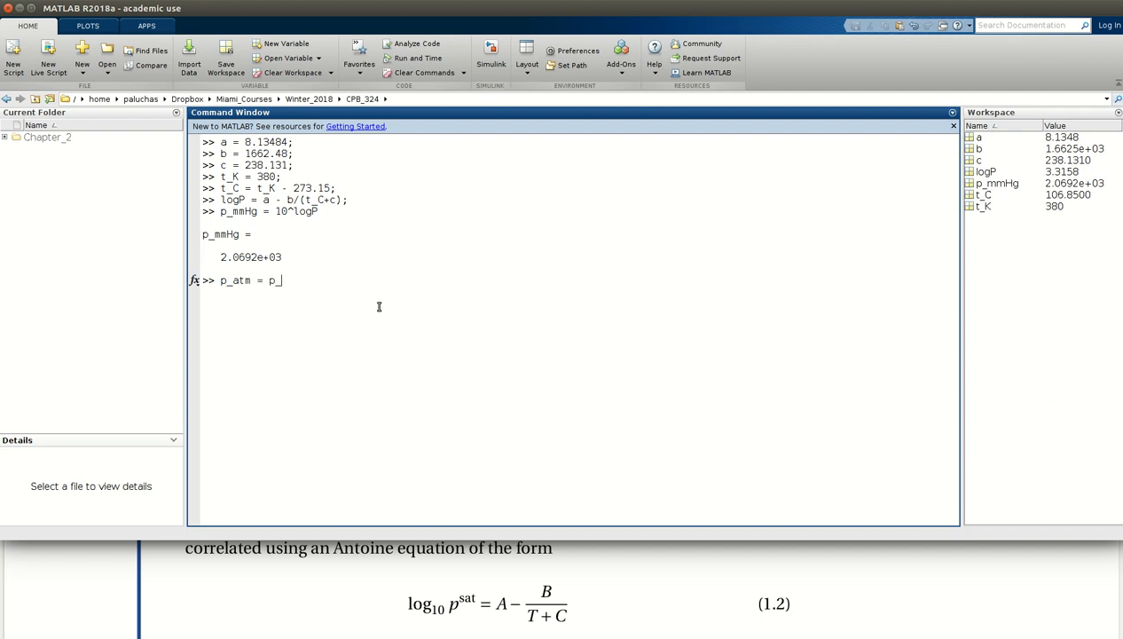
type("mmHgg")
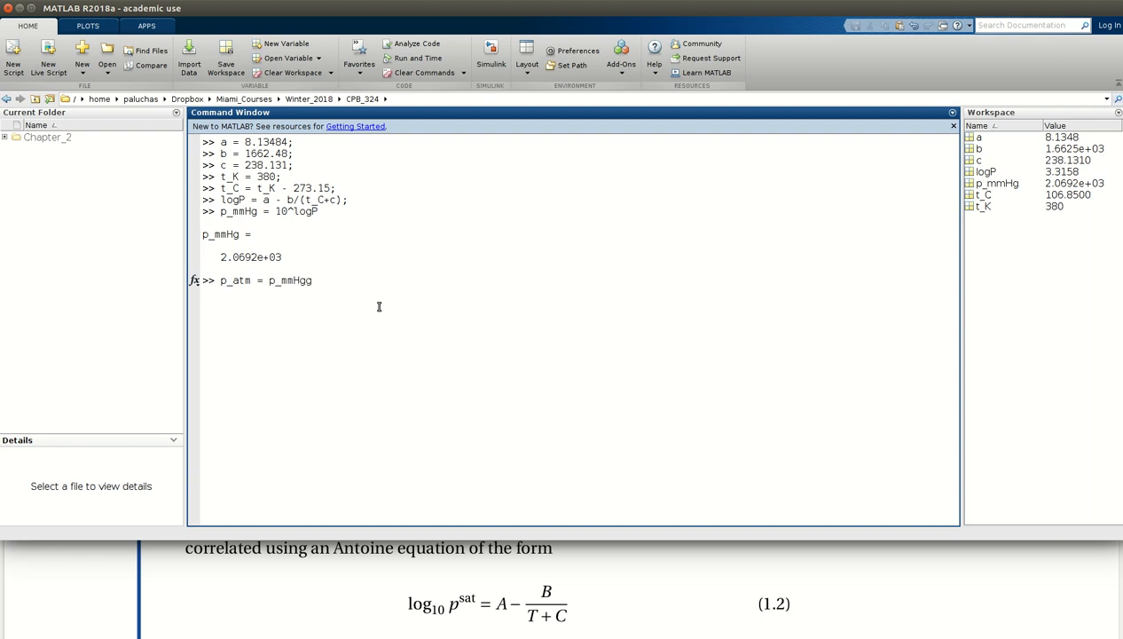
type("*(")
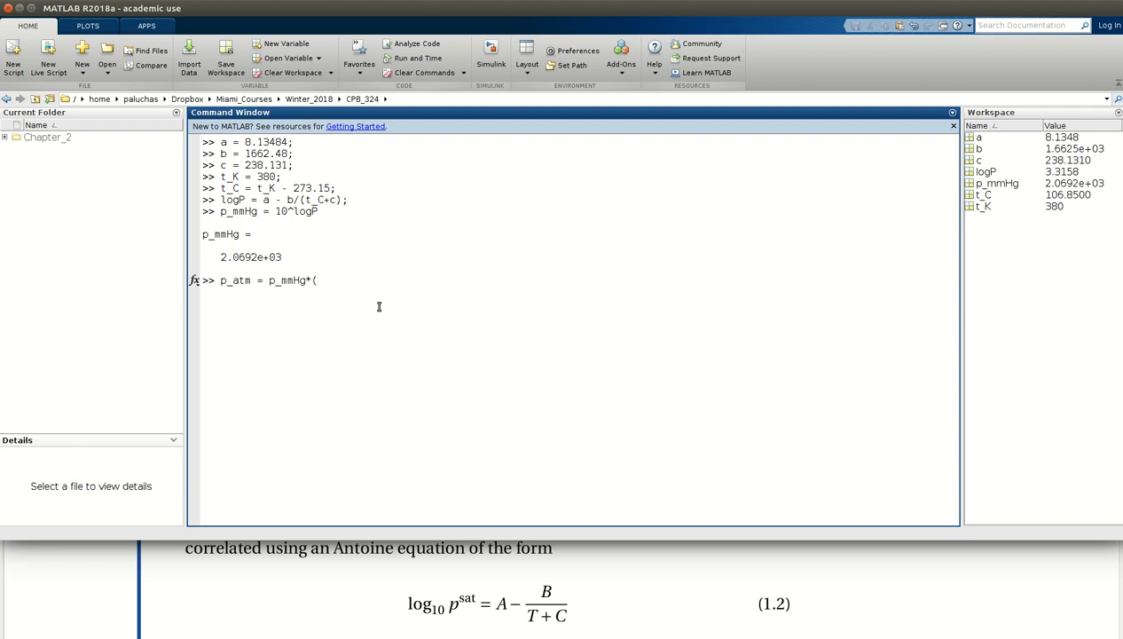
type("1/")
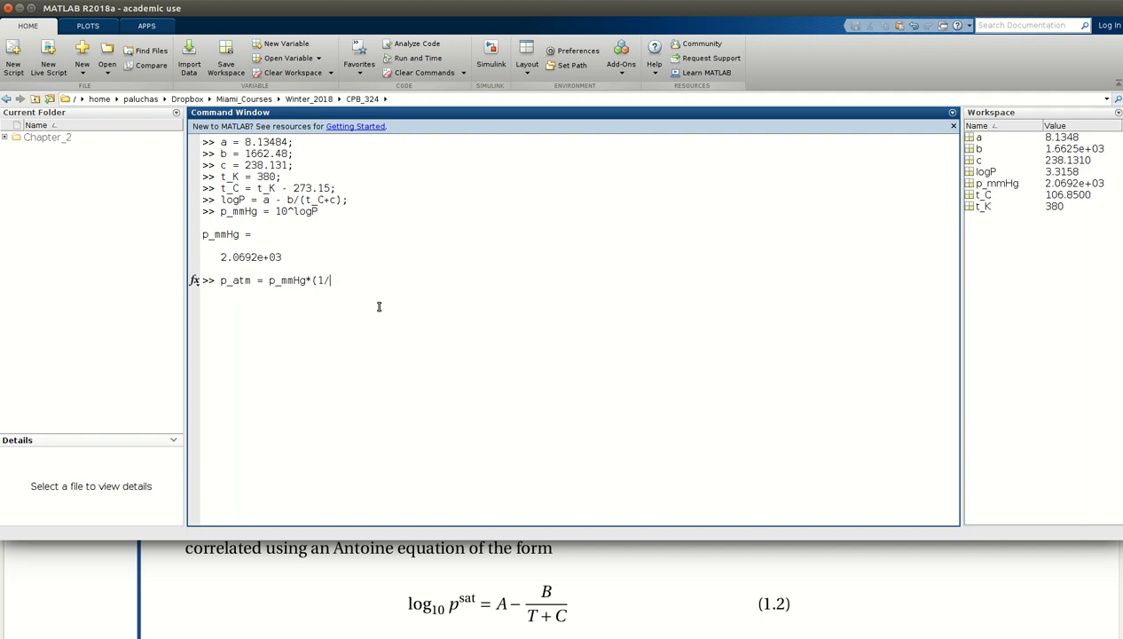
type("760)")
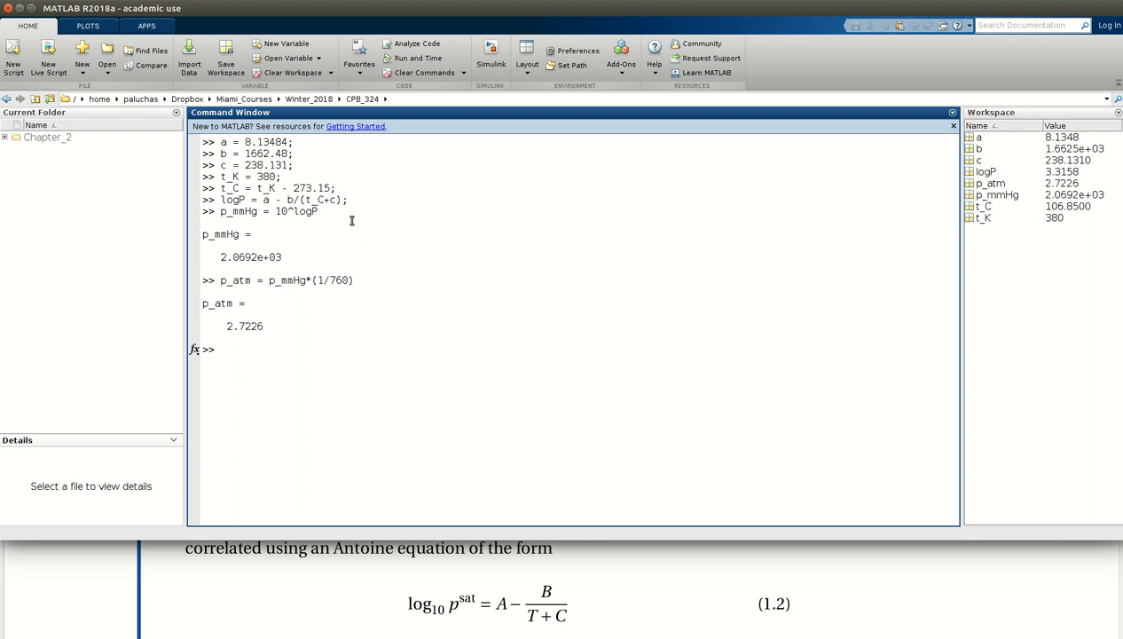
mouse_move(344, 281)
type("t_C = t_K - 273.15;")
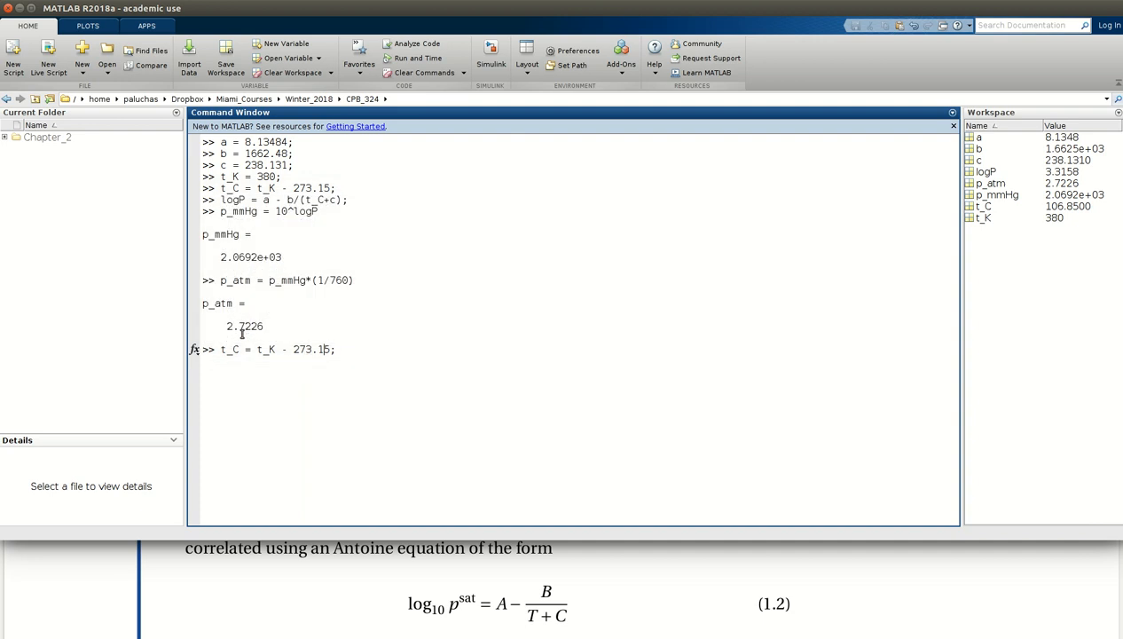
- Rerun the Celsius conversion with 380 typed in place of t_K
key("Backspace")
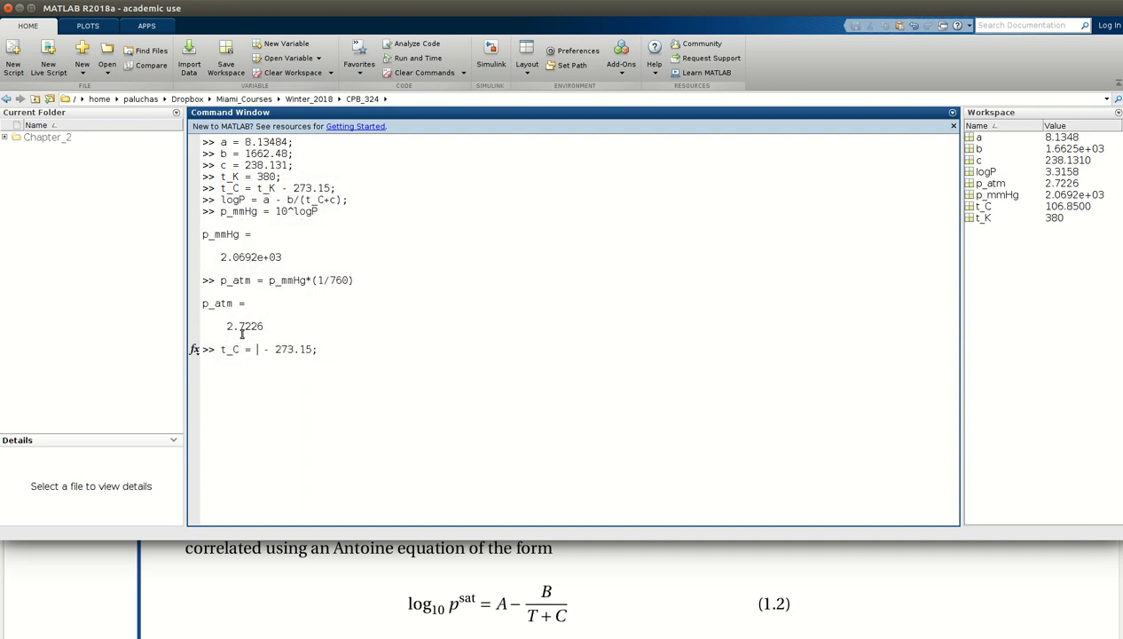
type("380")
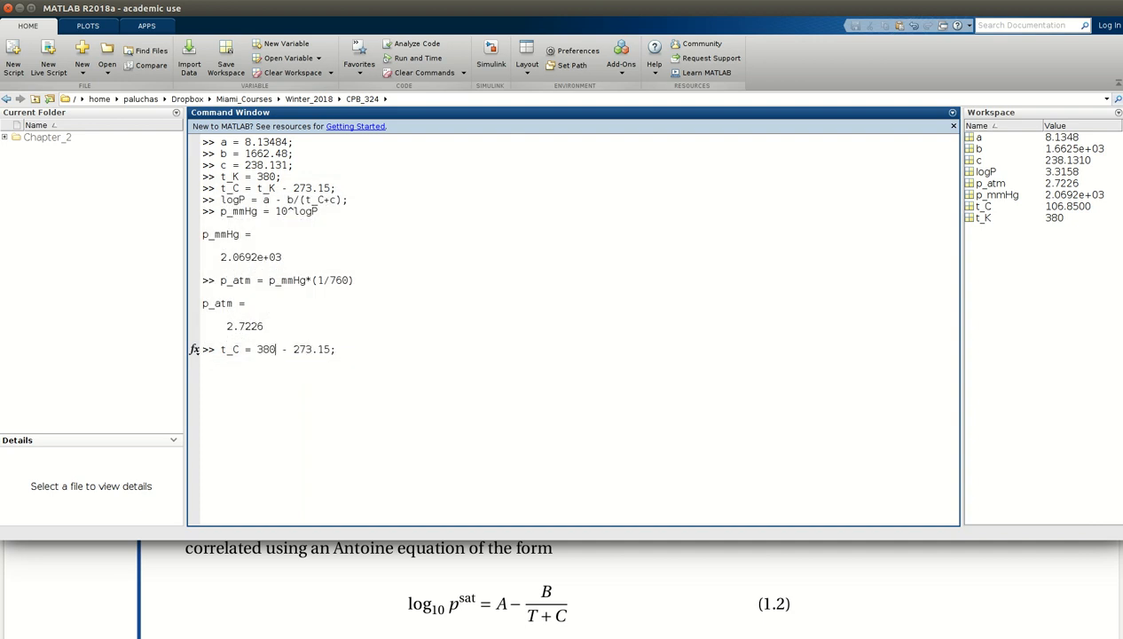
key("Return")
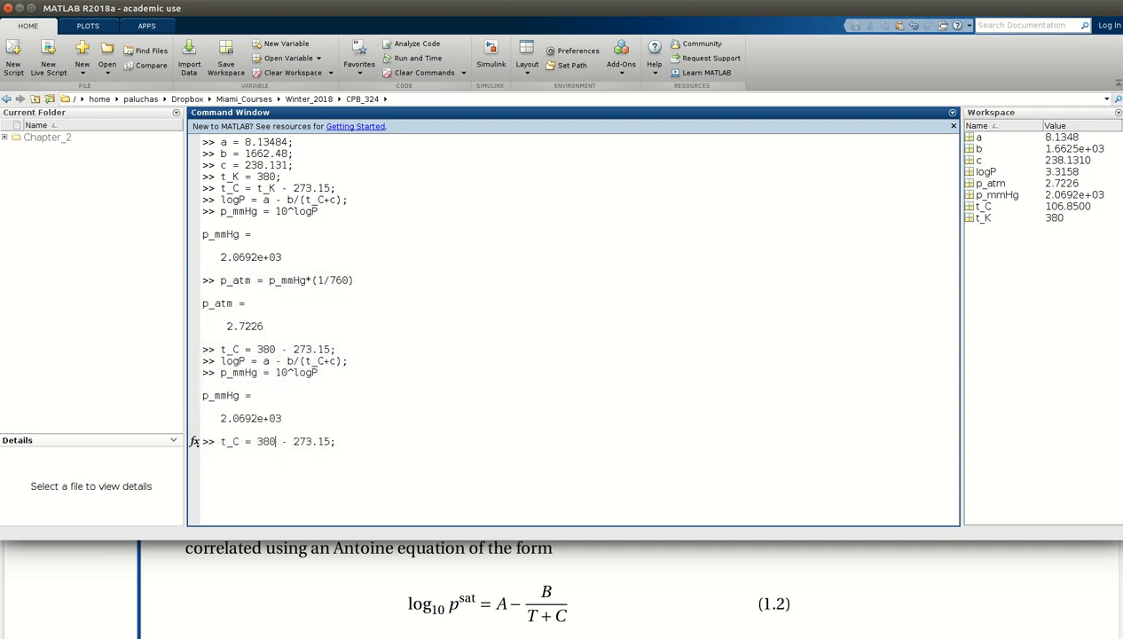
- Rerun t_C and logP at 500 K, giving 226.85 and 4.5595
type("500")
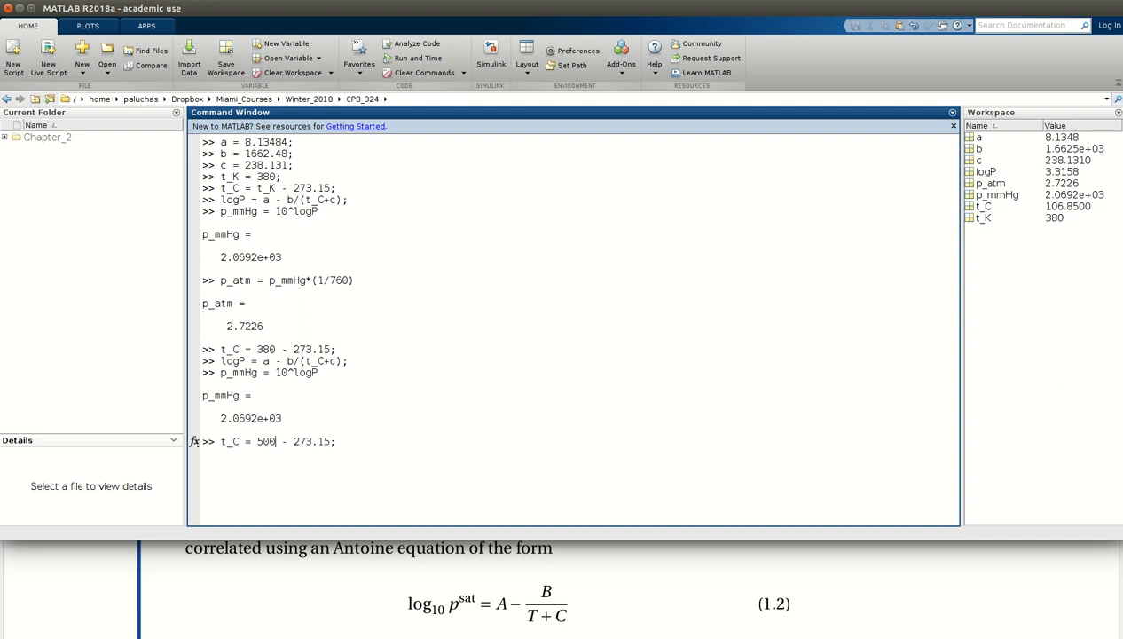
key("Return")
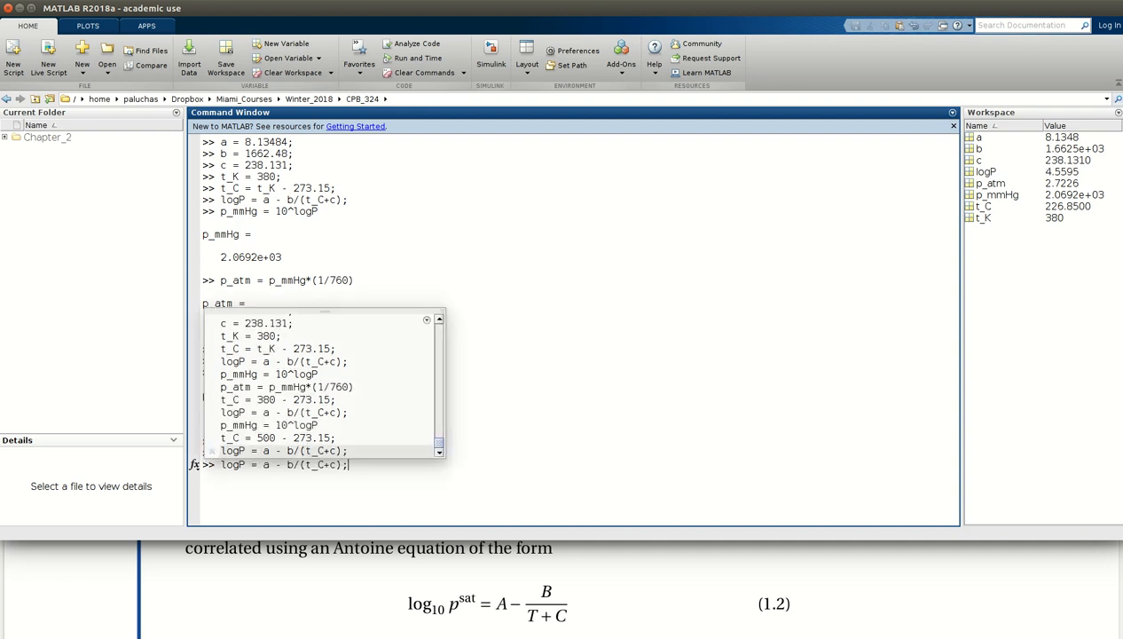
key("Return")
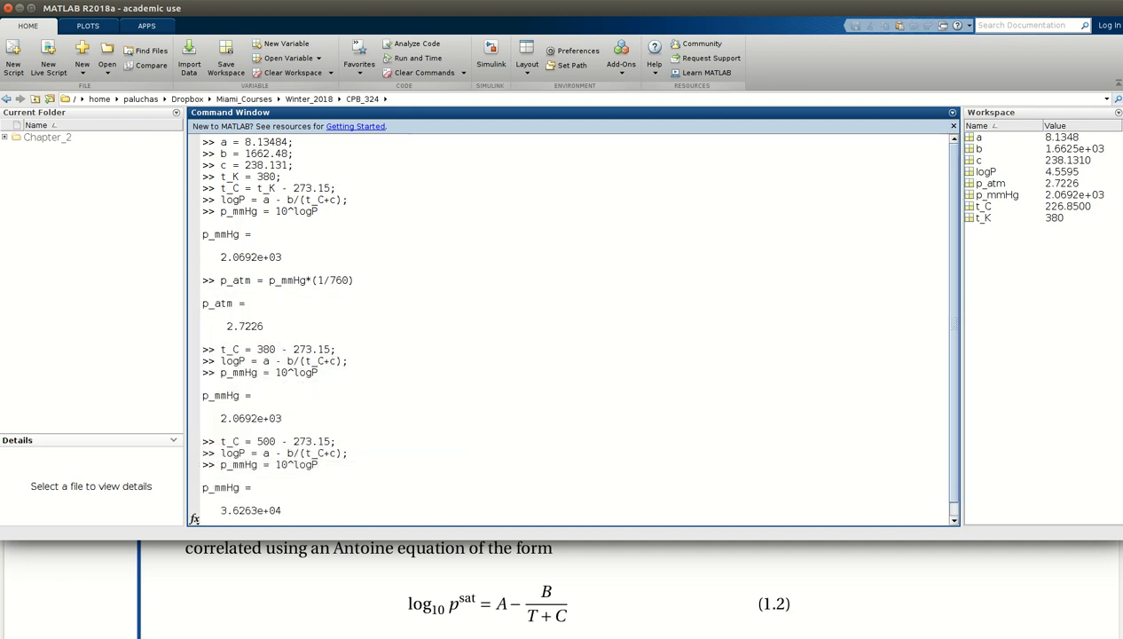